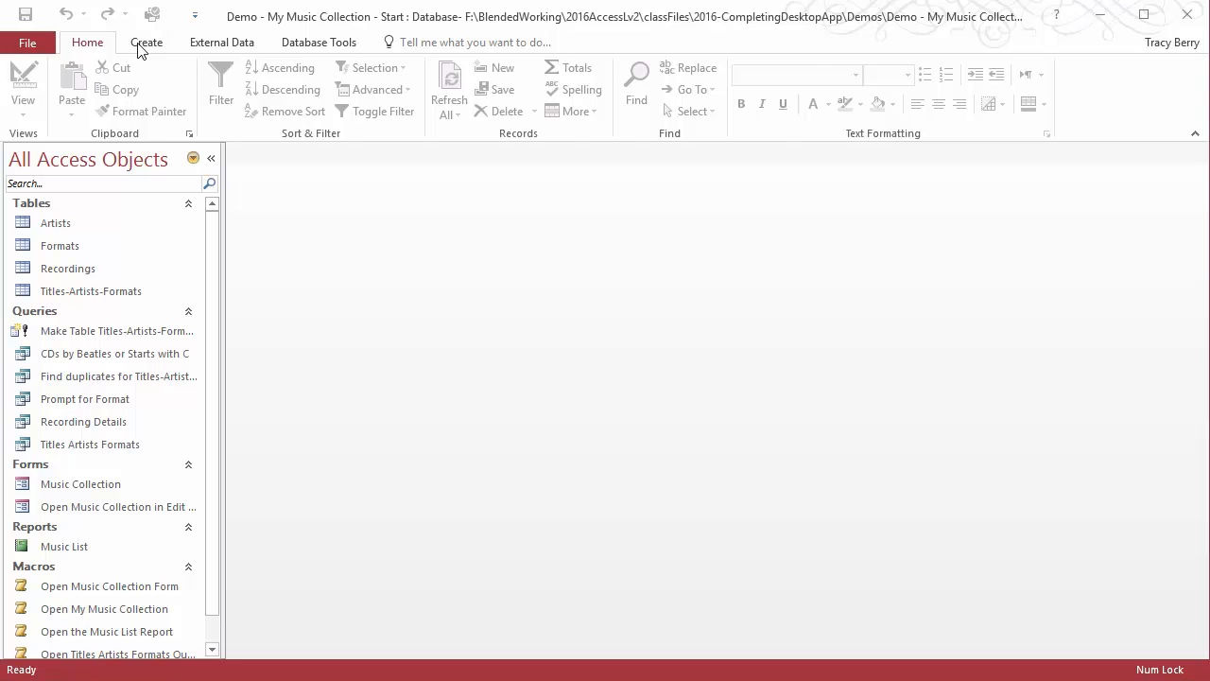
# Step: Create a navigation form using the Vertical Tabs, Left layout from the Create ribbon
pyautogui.click(147, 42)
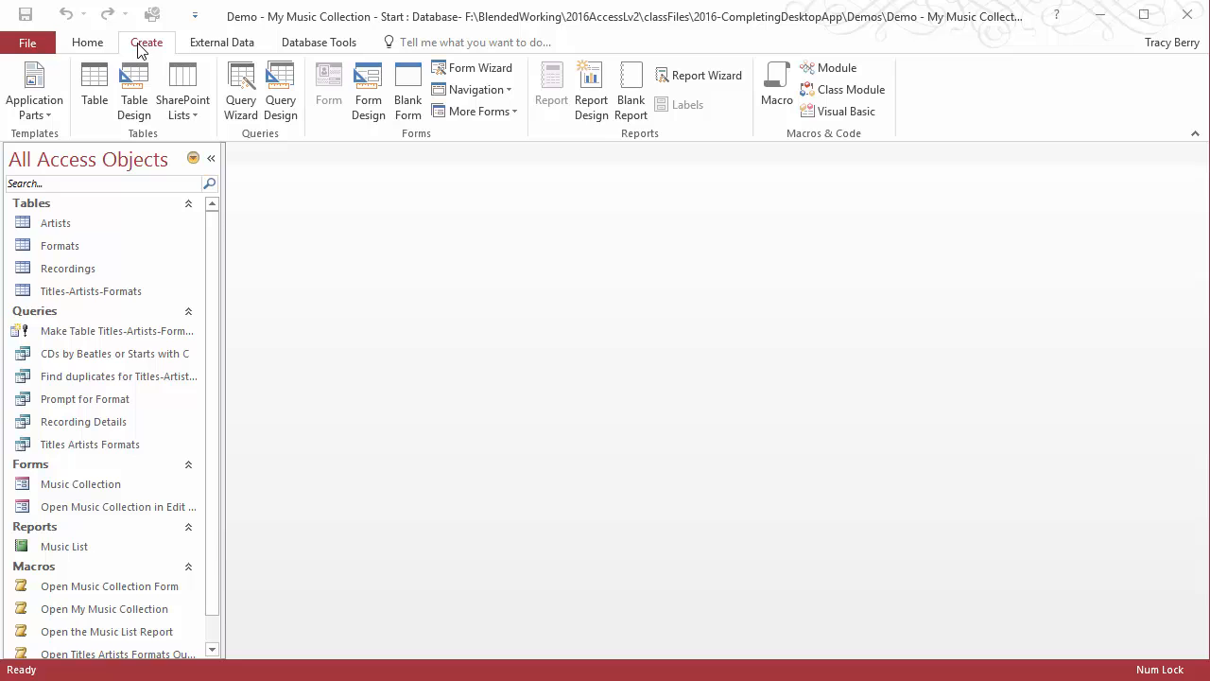
pyautogui.moveTo(476, 89)
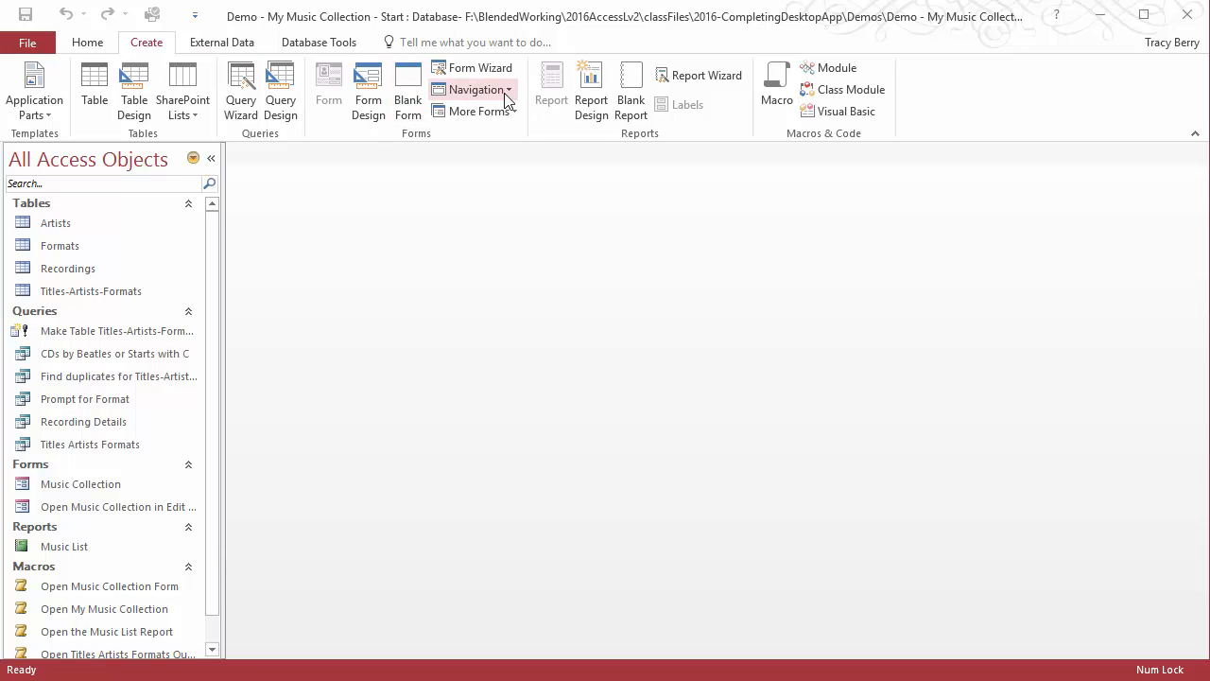
pyautogui.click(475, 89)
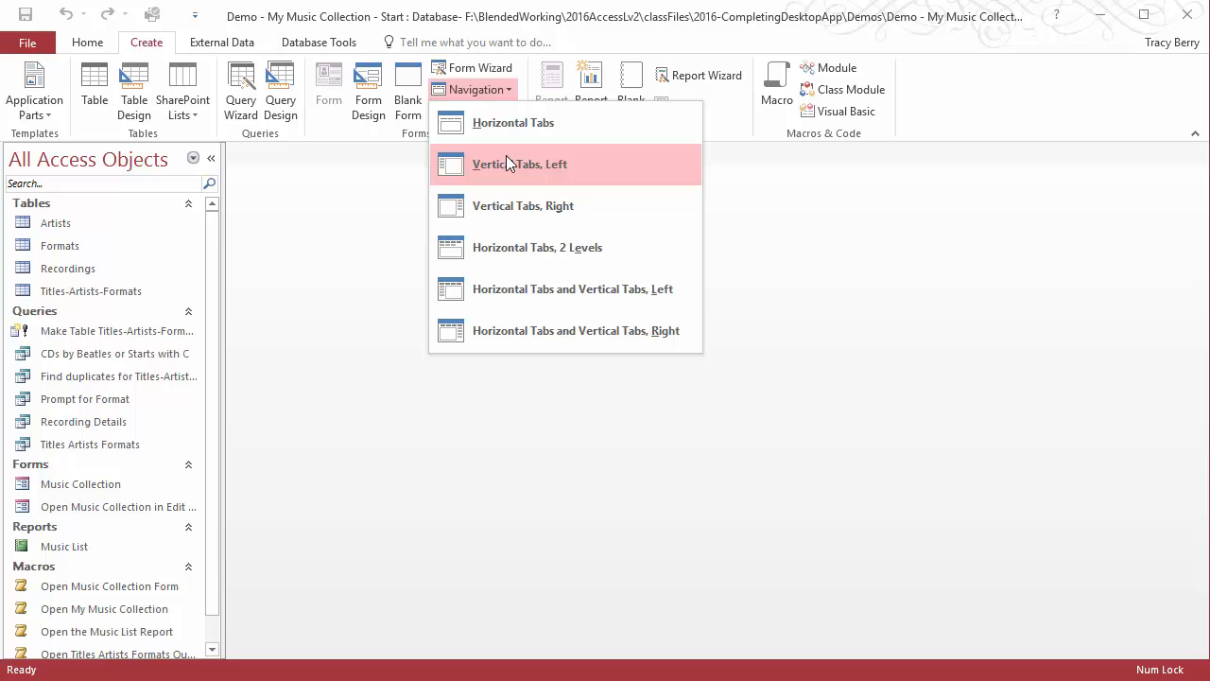
pyautogui.click(518, 163)
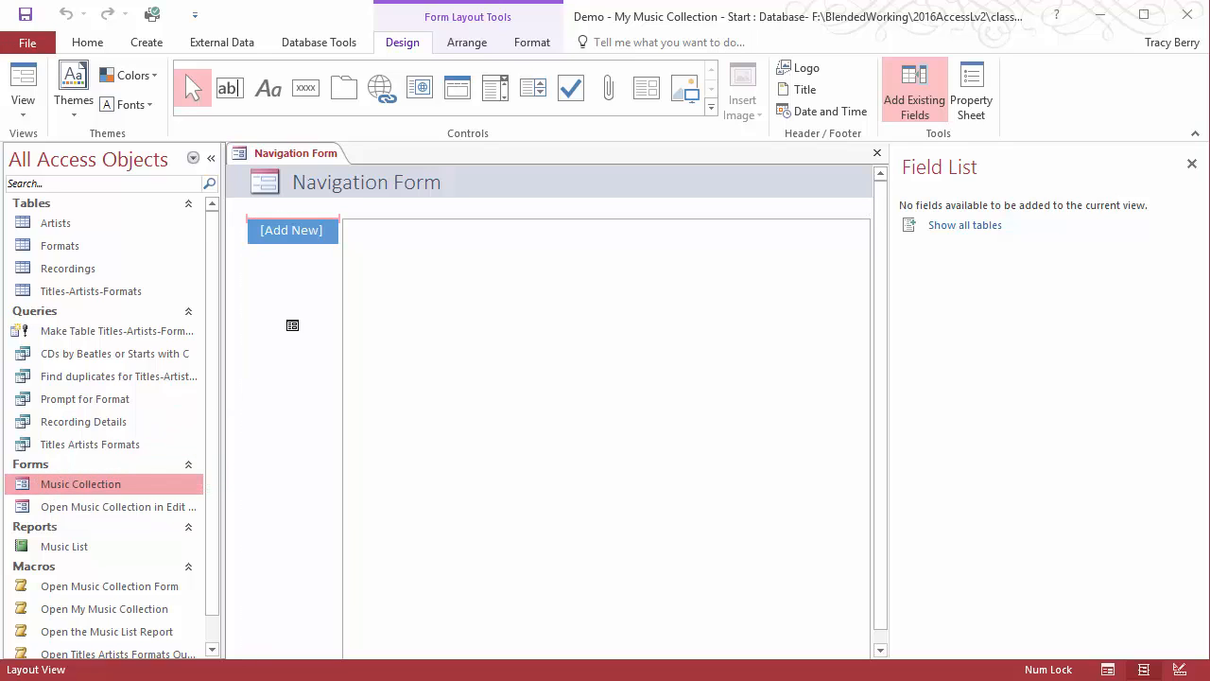
# Step: Add the Music Collection form, Open Music Collection in Edit Mode form and Music List report as tabs
pyautogui.click(291, 231)
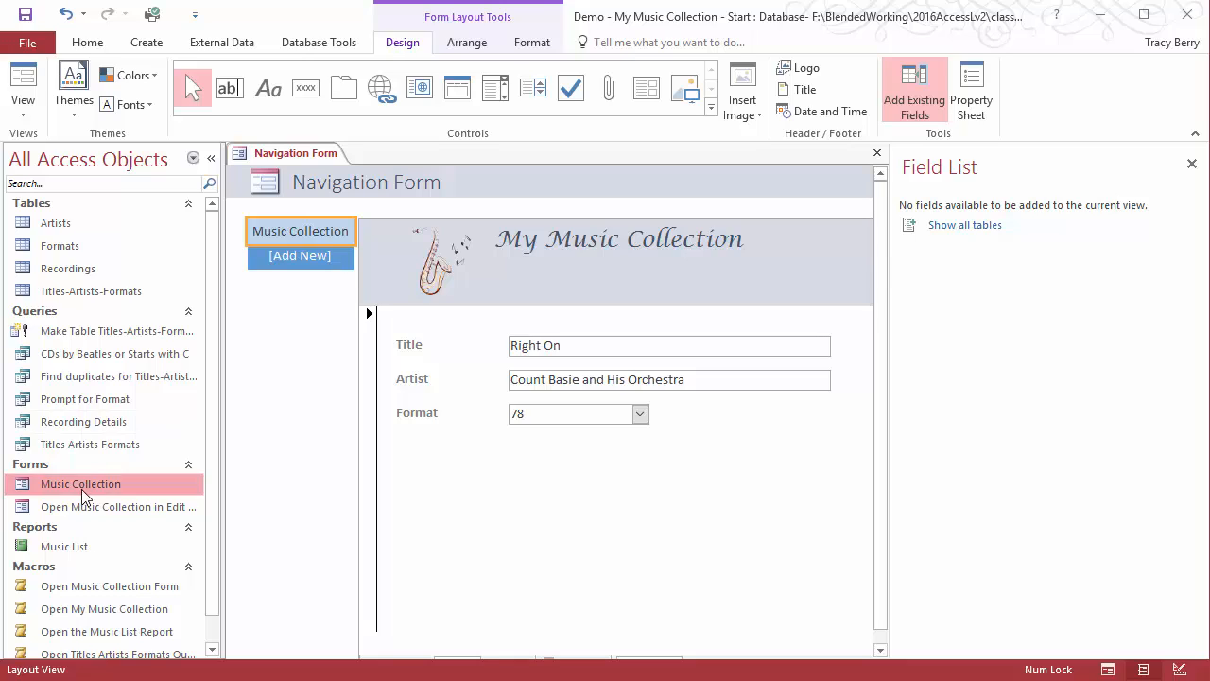
pyautogui.click(117, 506)
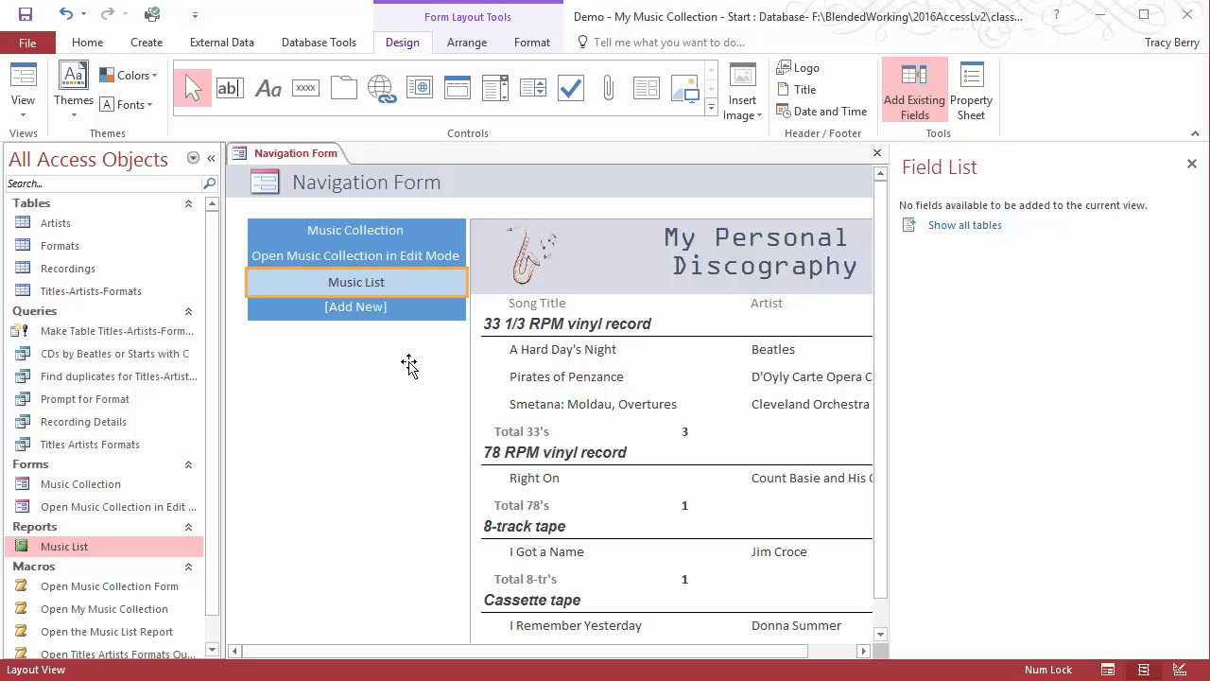
pyautogui.click(355, 258)
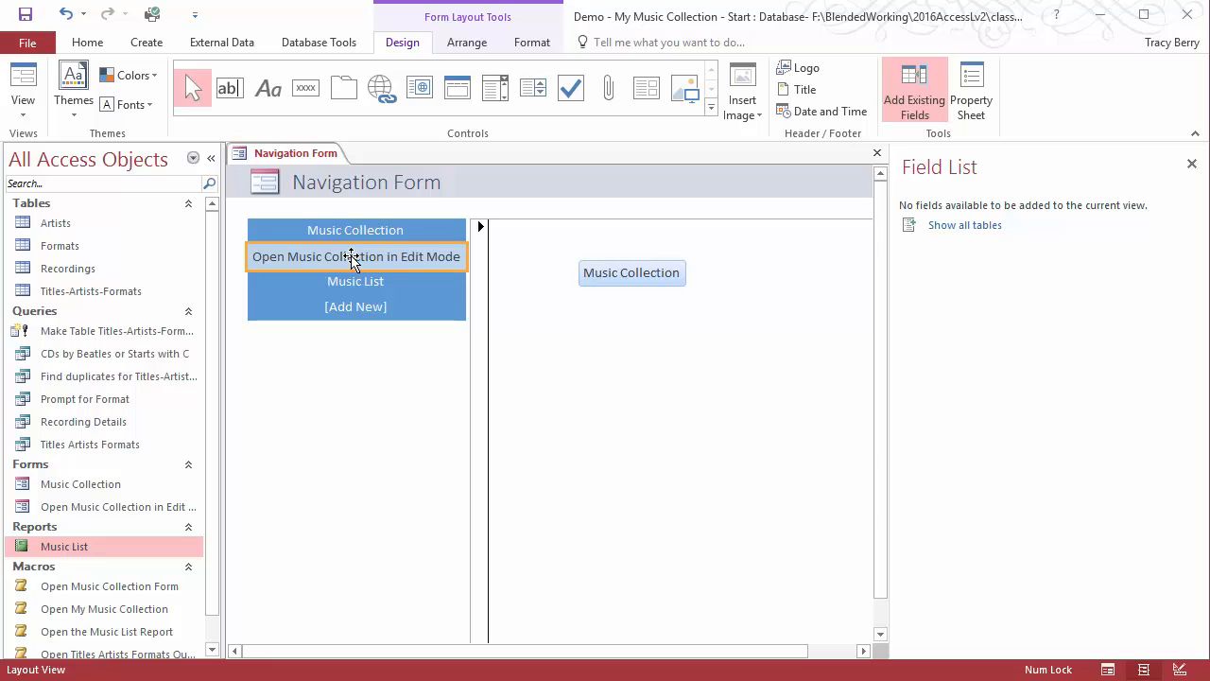
pyautogui.moveTo(363, 257)
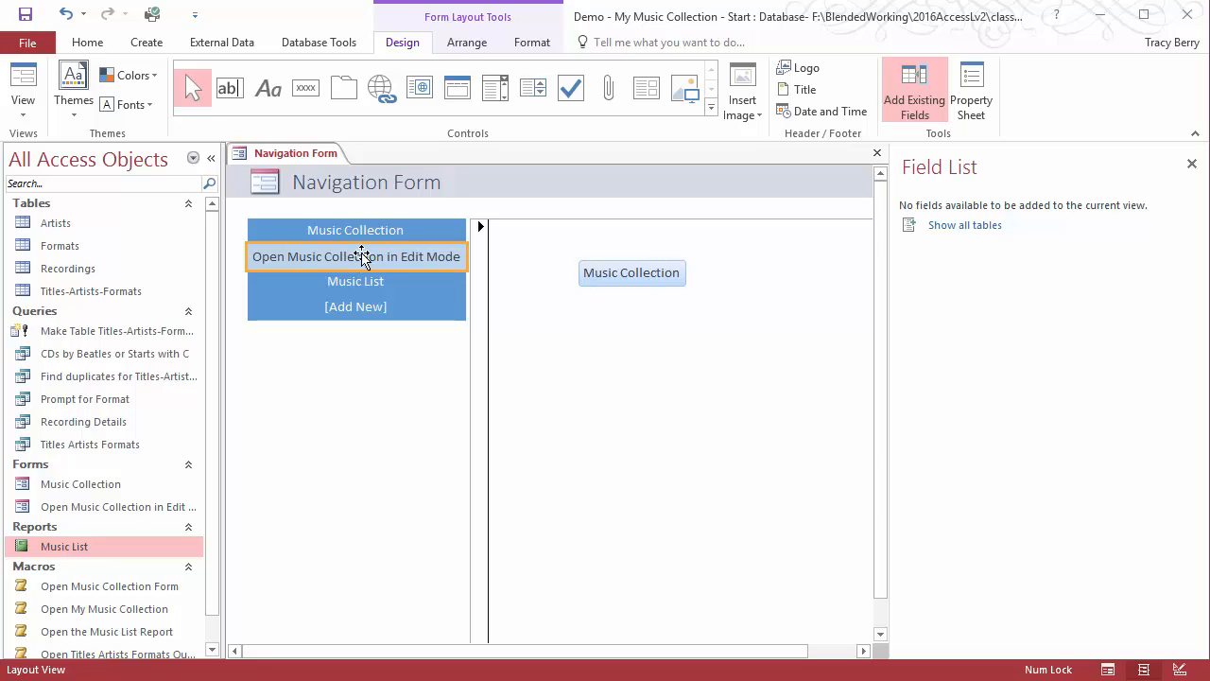
pyautogui.moveTo(760, 242)
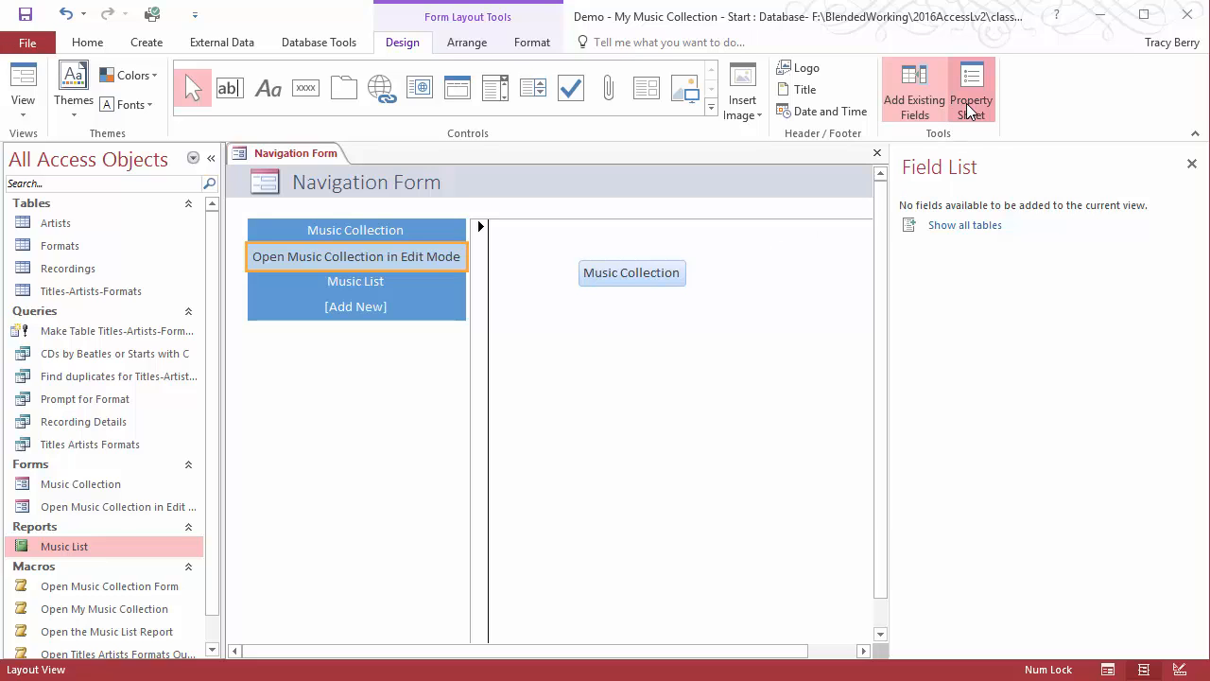
# Step: Caption the edit-mode tab 'Edit a Song' in the Property Sheet and narrow the tab column
pyautogui.click(972, 90)
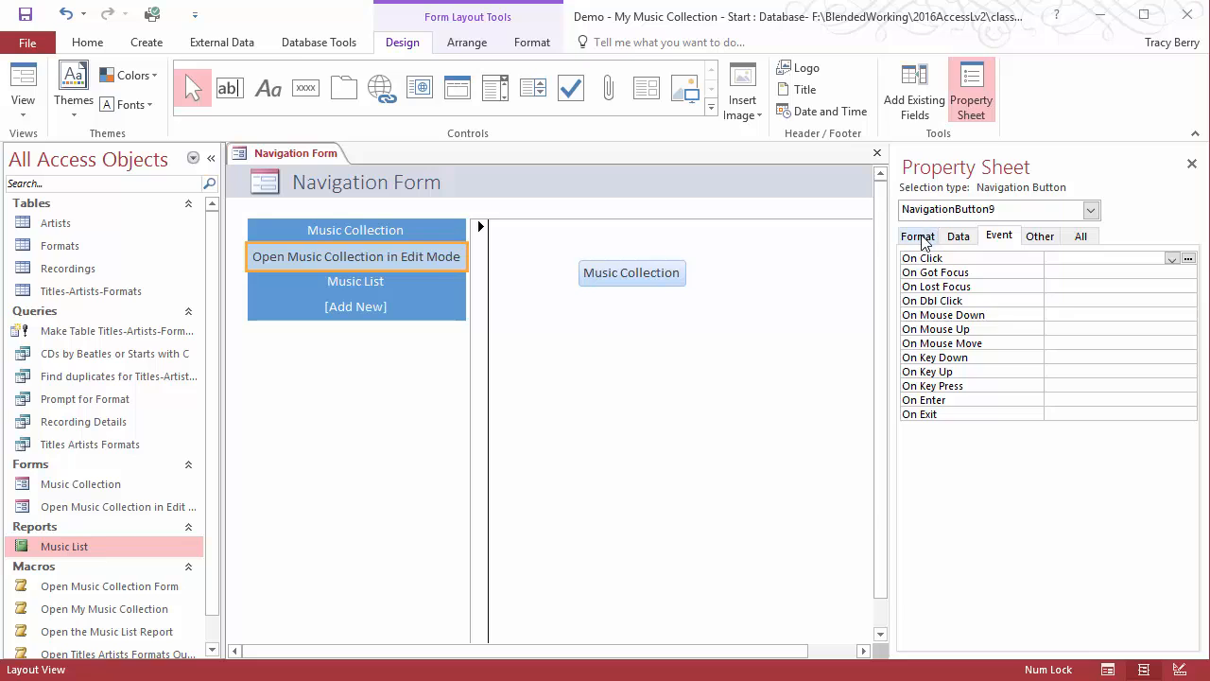
pyautogui.click(917, 234)
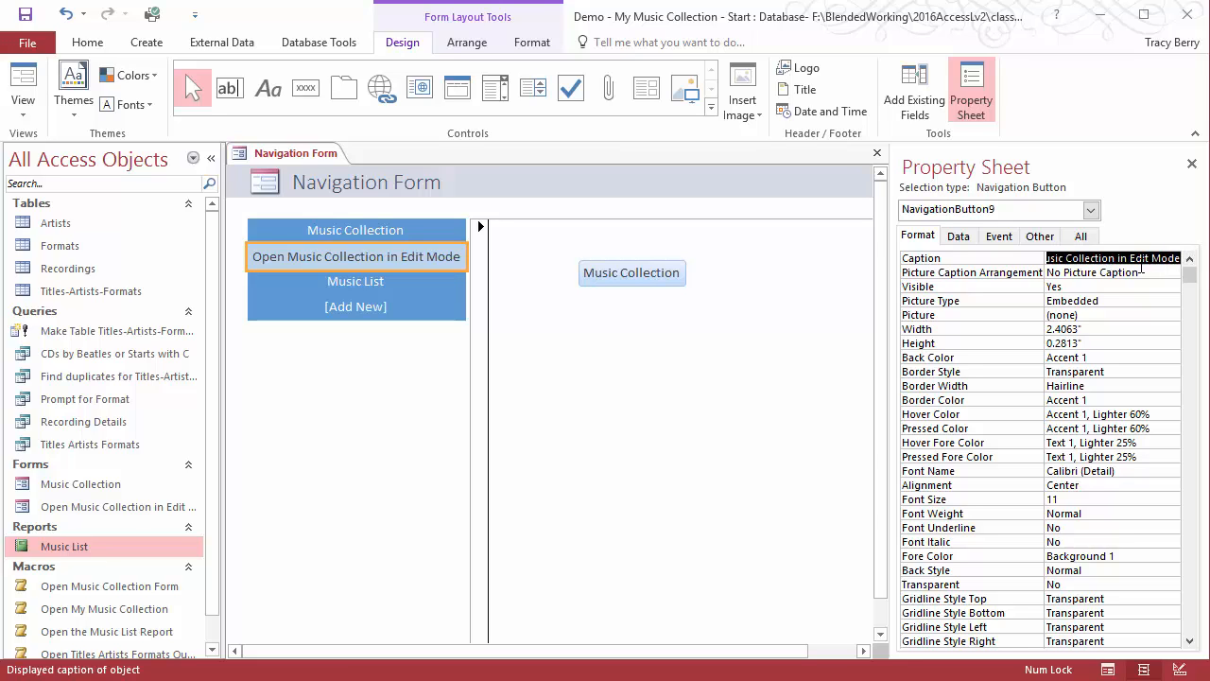
pyautogui.write('Edit a Song')
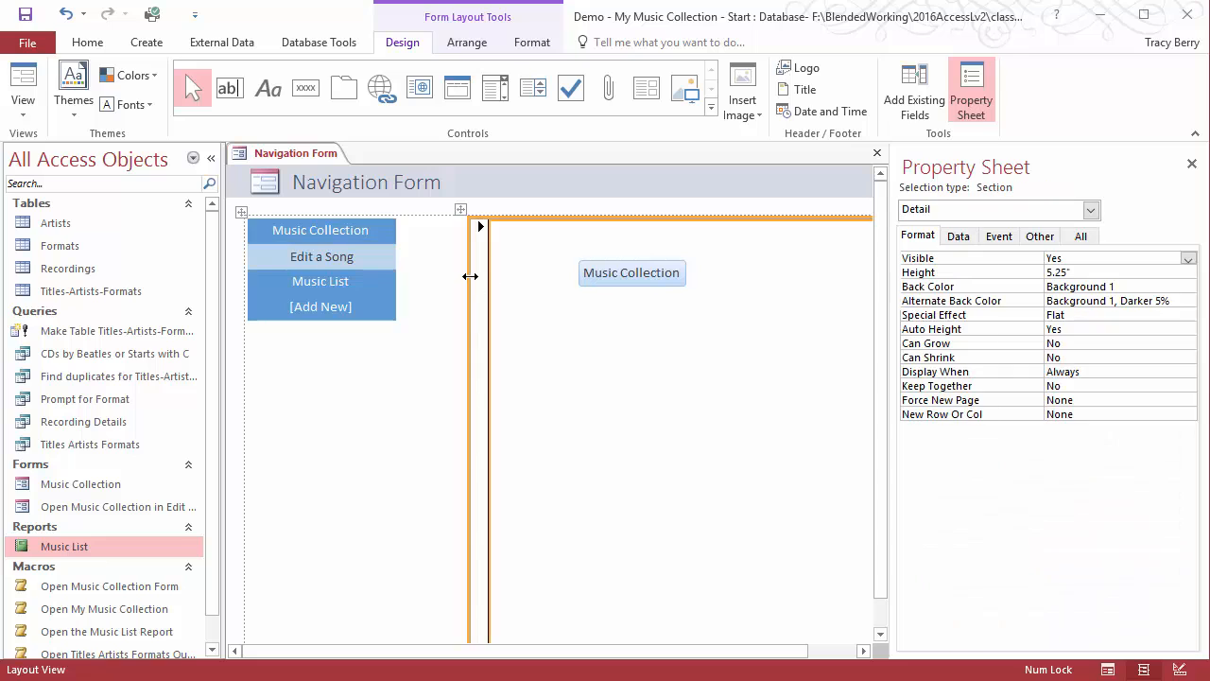
pyautogui.click(565, 272)
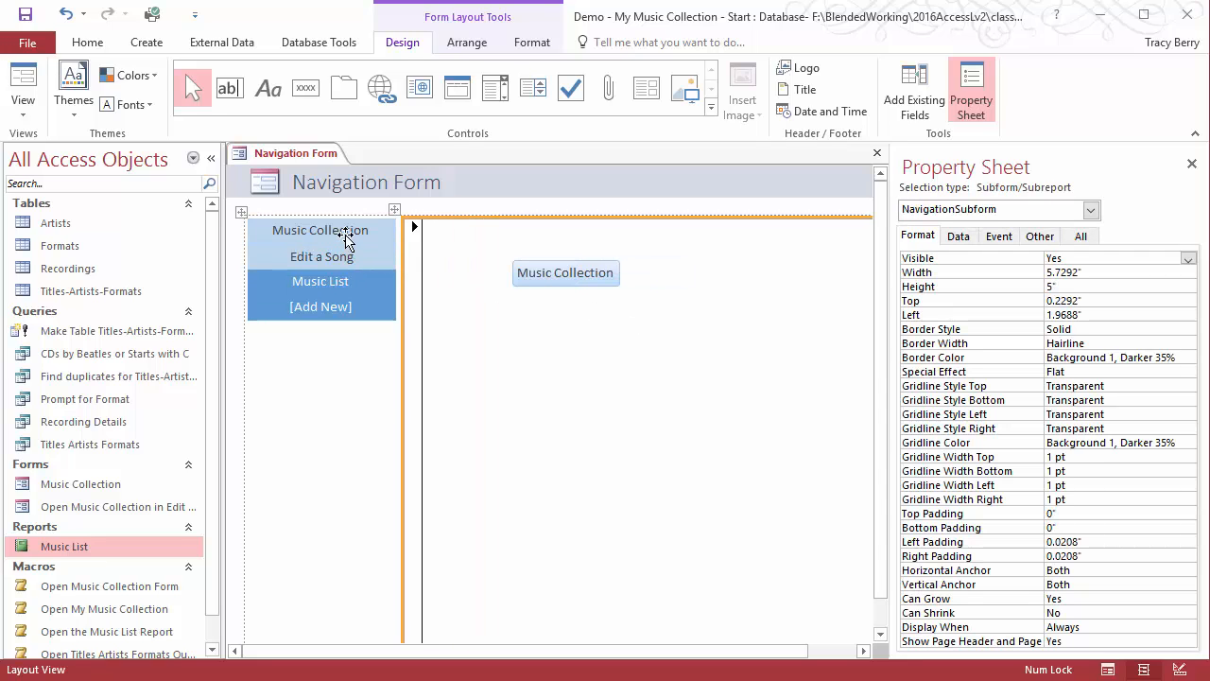
pyautogui.click(320, 257)
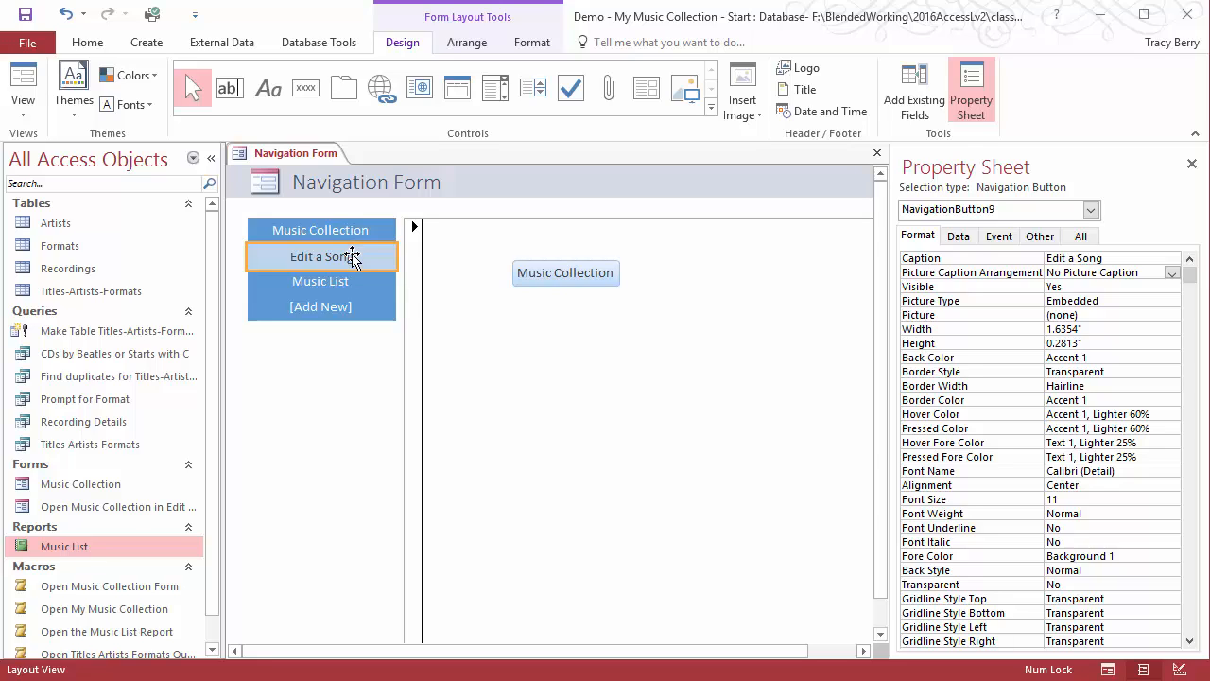
# Step: Delete the Edit a Song tab via its shortcut menu, leaving Music Collection and Music List
pyautogui.rightClick(322, 257)
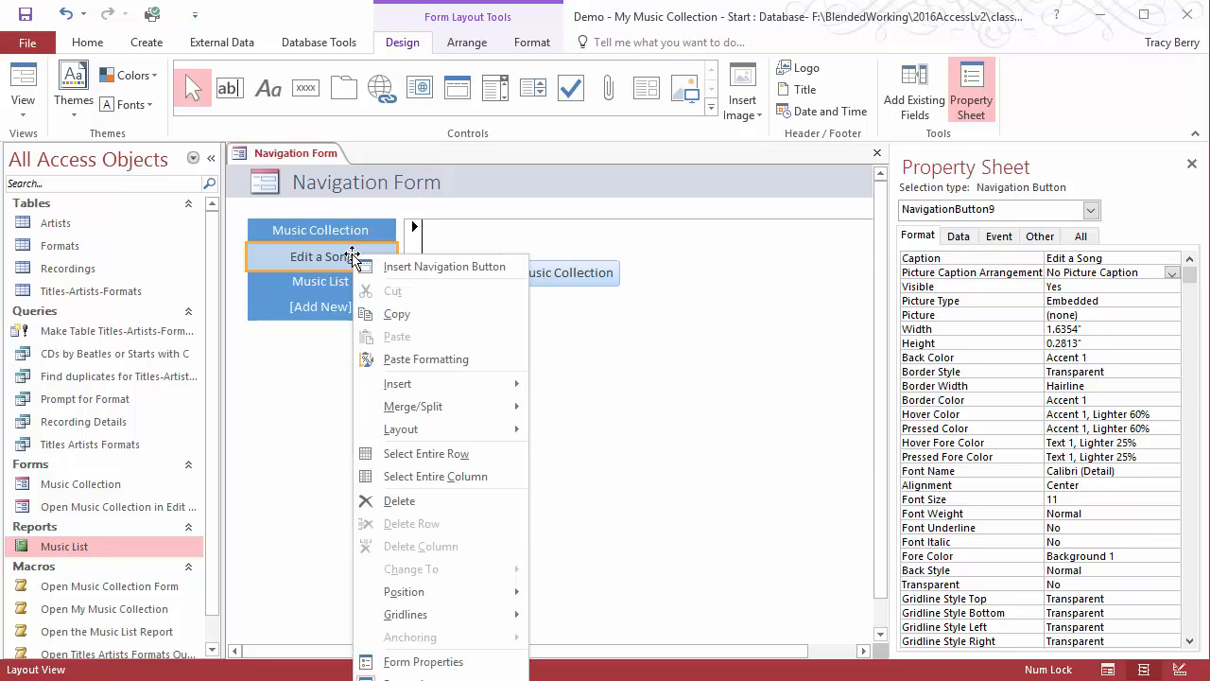
pyautogui.moveTo(438, 454)
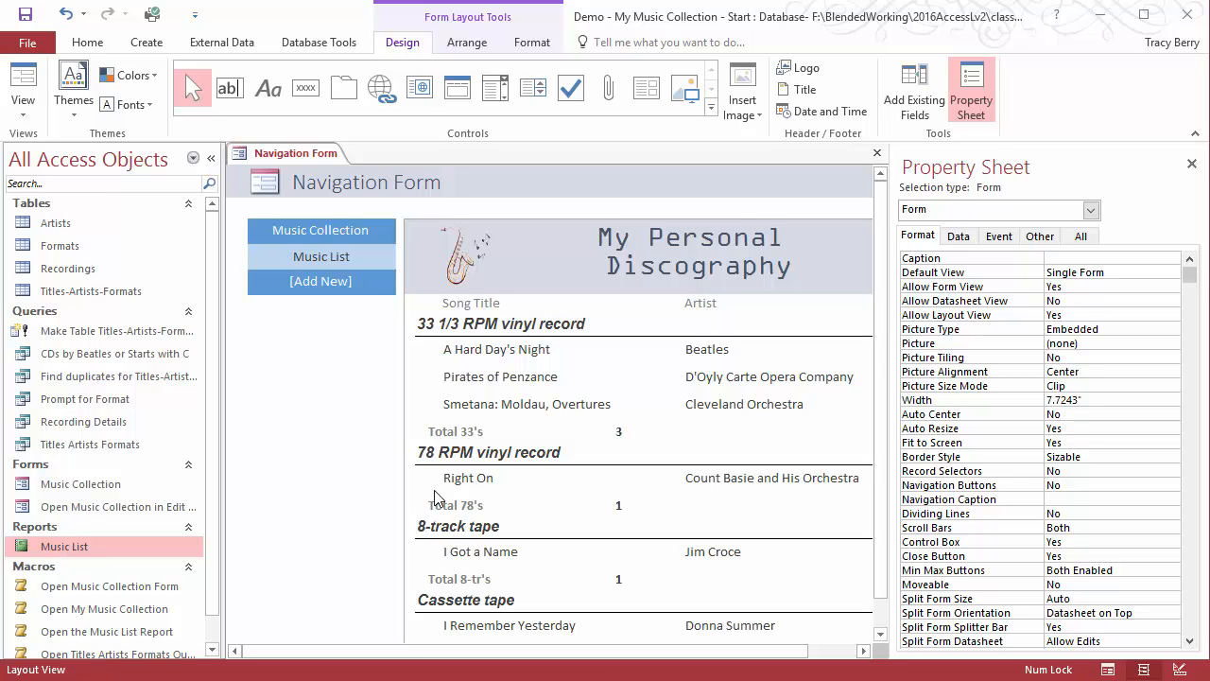
pyautogui.moveTo(225, 385)
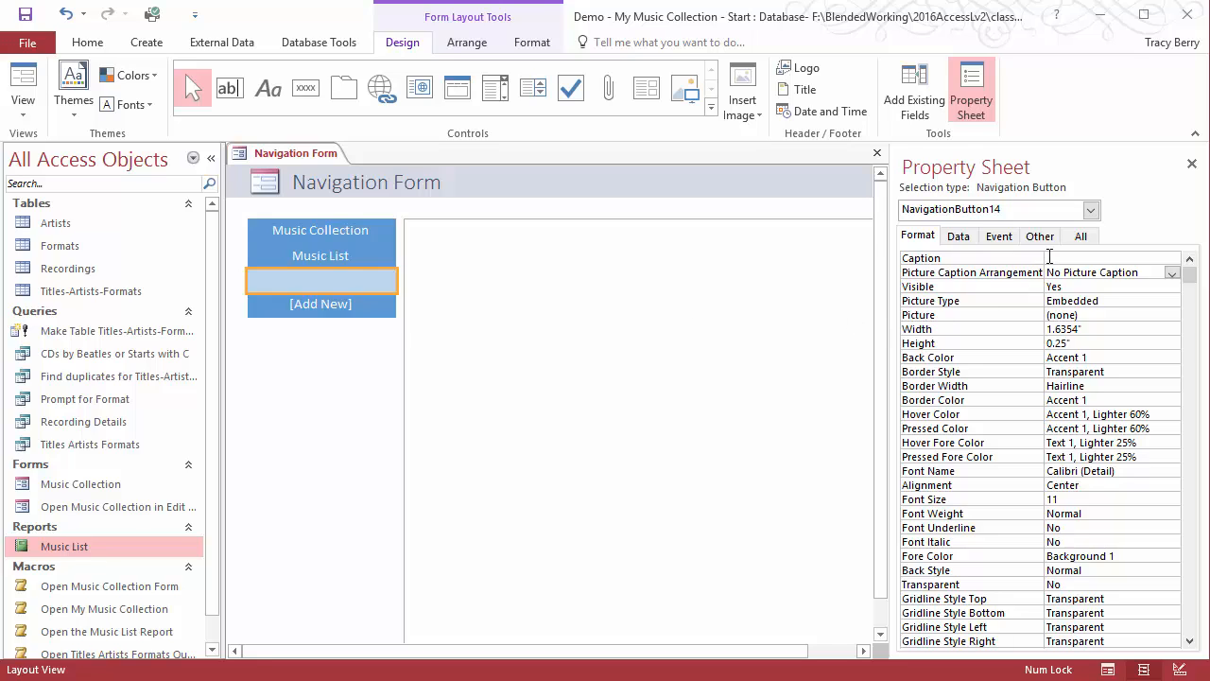
# Step: Caption a new tab 'Print Music List' and set its On Click event to the Print the Music List macro
pyautogui.write('Print Music List')
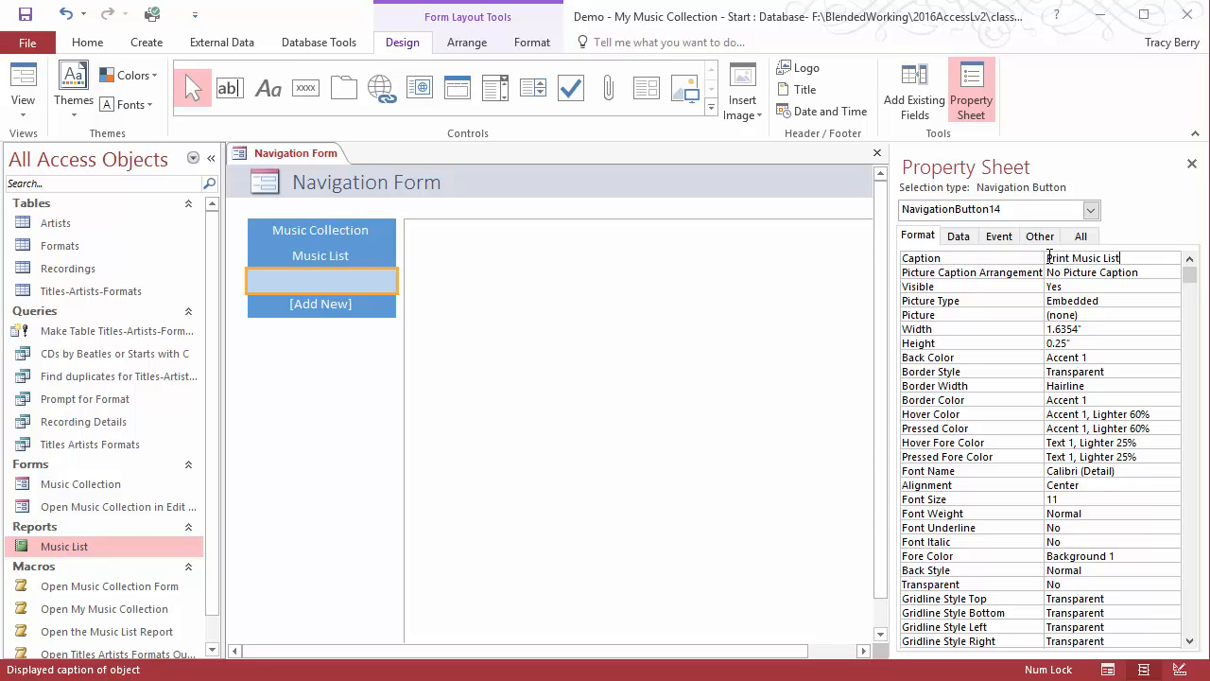
pyautogui.click(999, 235)
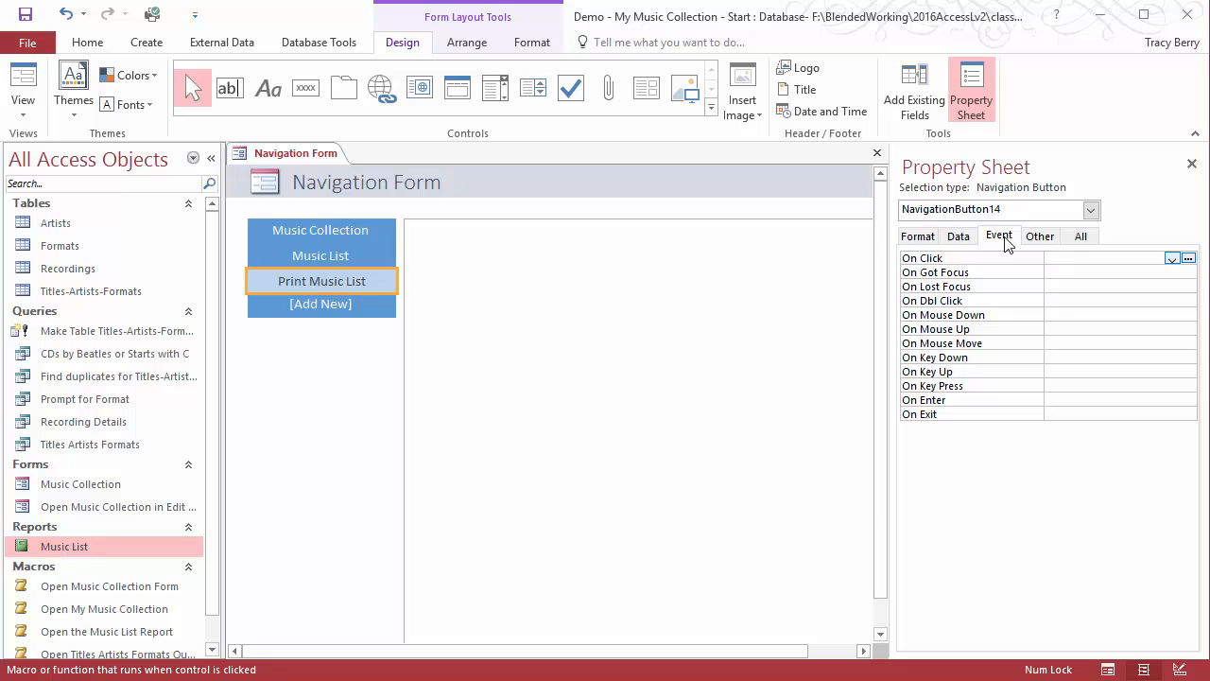
pyautogui.click(1172, 257)
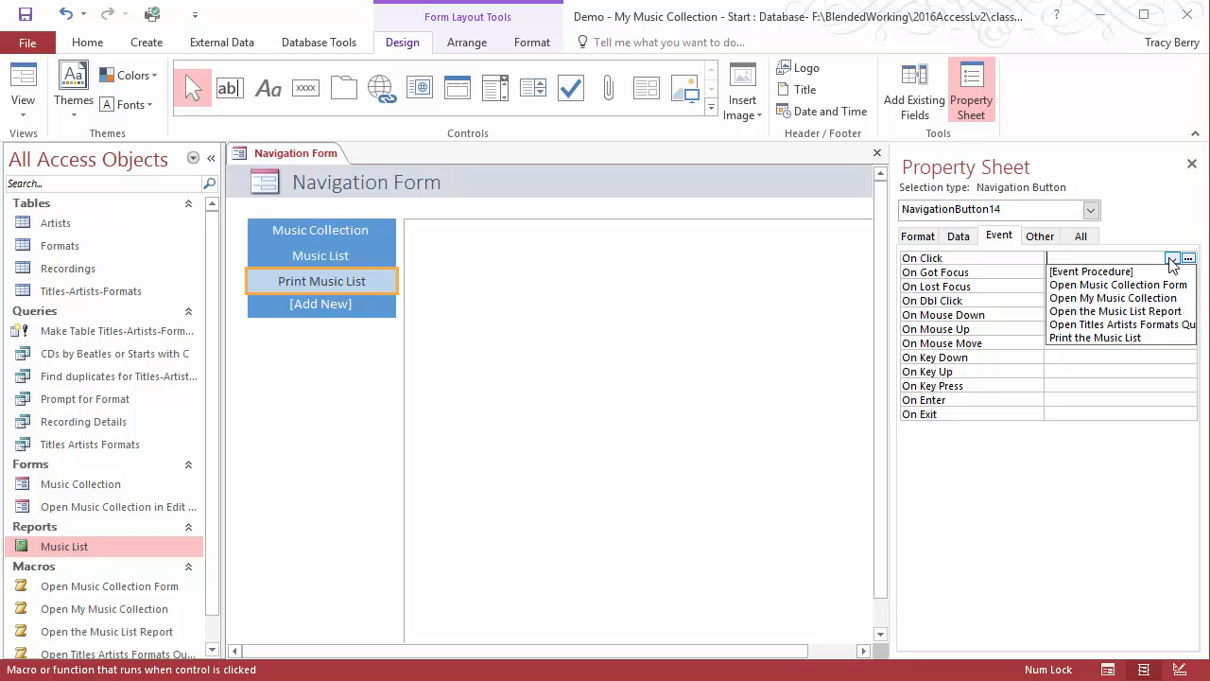
pyautogui.click(1093, 336)
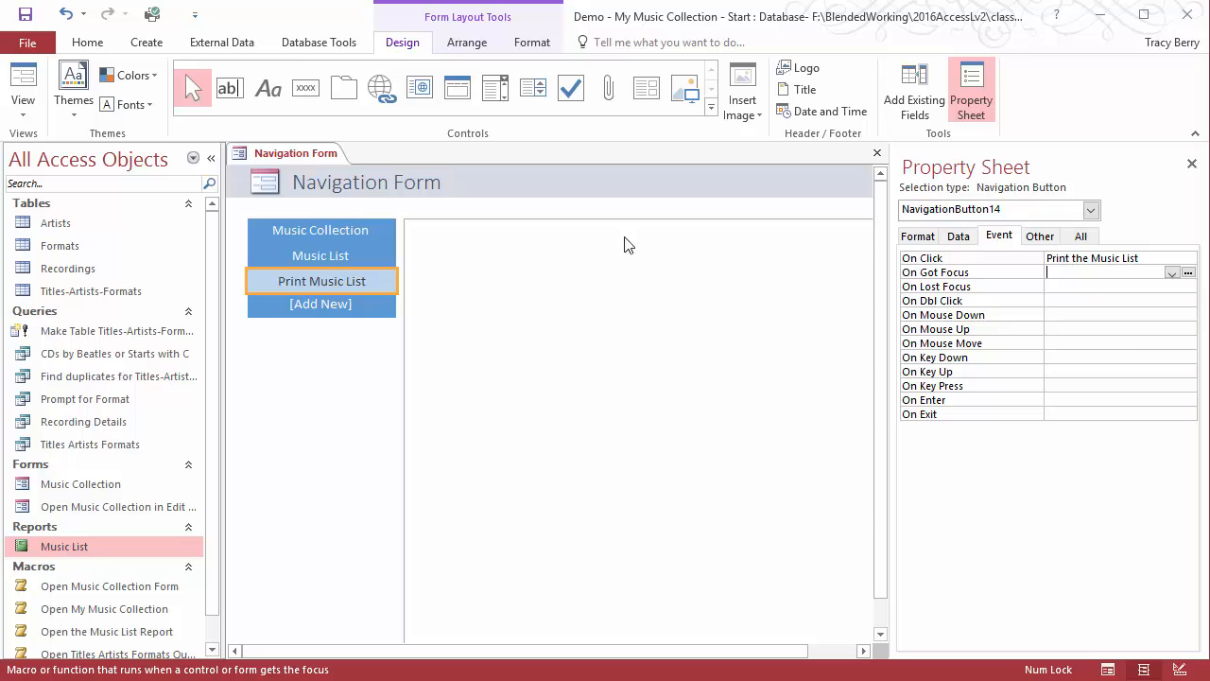
# Step: Save the form as Navigation Form and close it from its document tab
pyautogui.rightClick(295, 152)
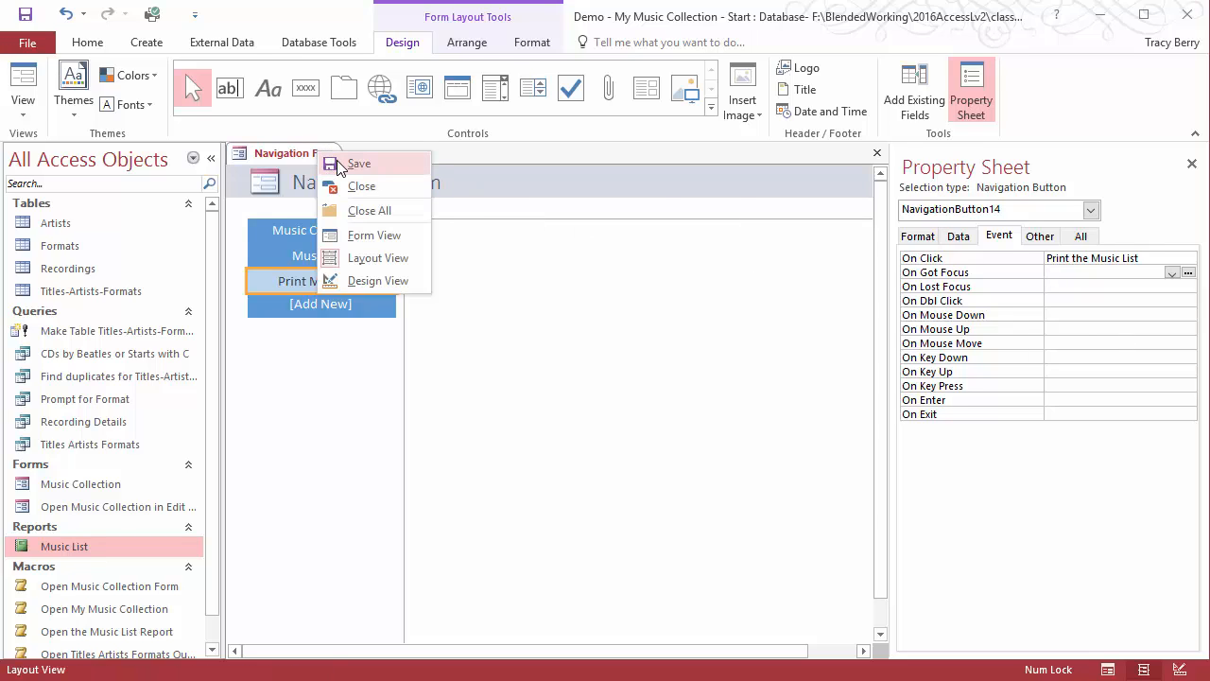
pyautogui.click(359, 163)
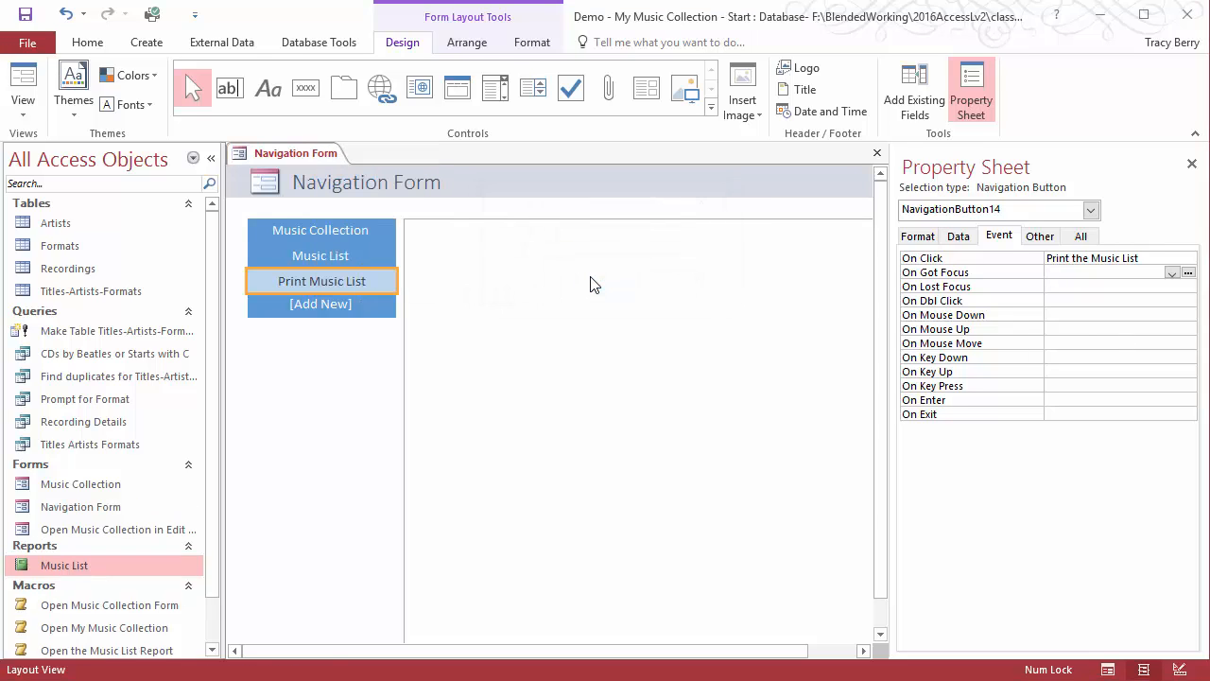
pyautogui.rightClick(299, 152)
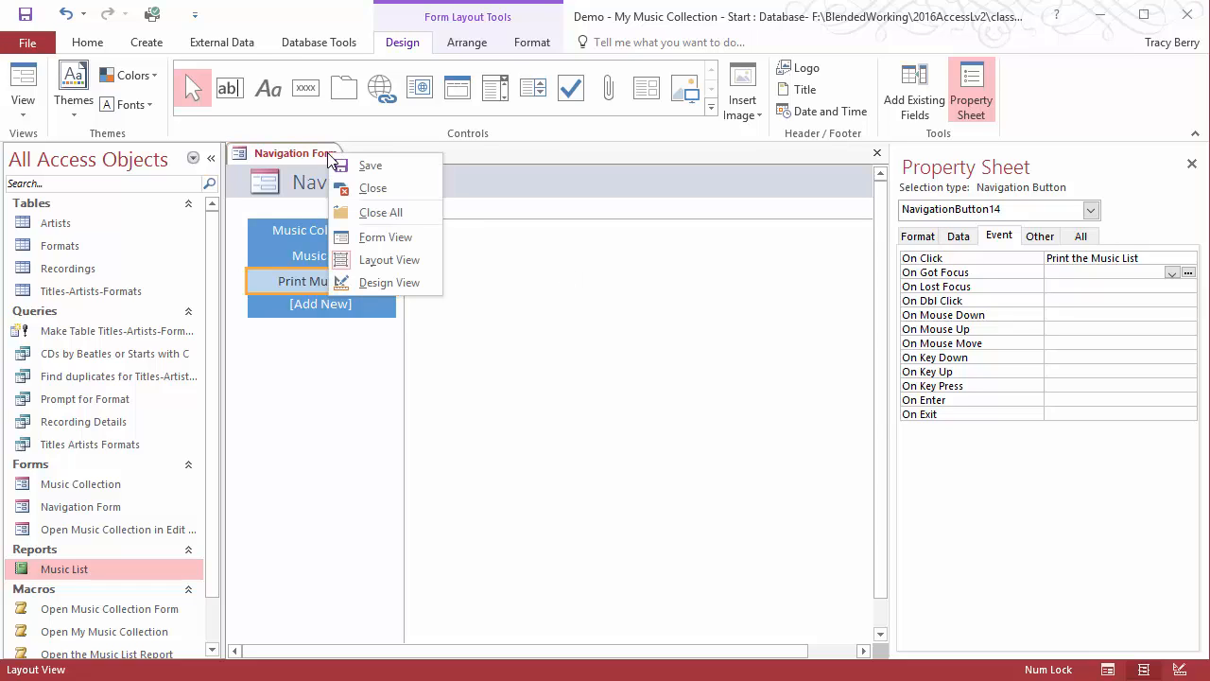
pyautogui.click(372, 187)
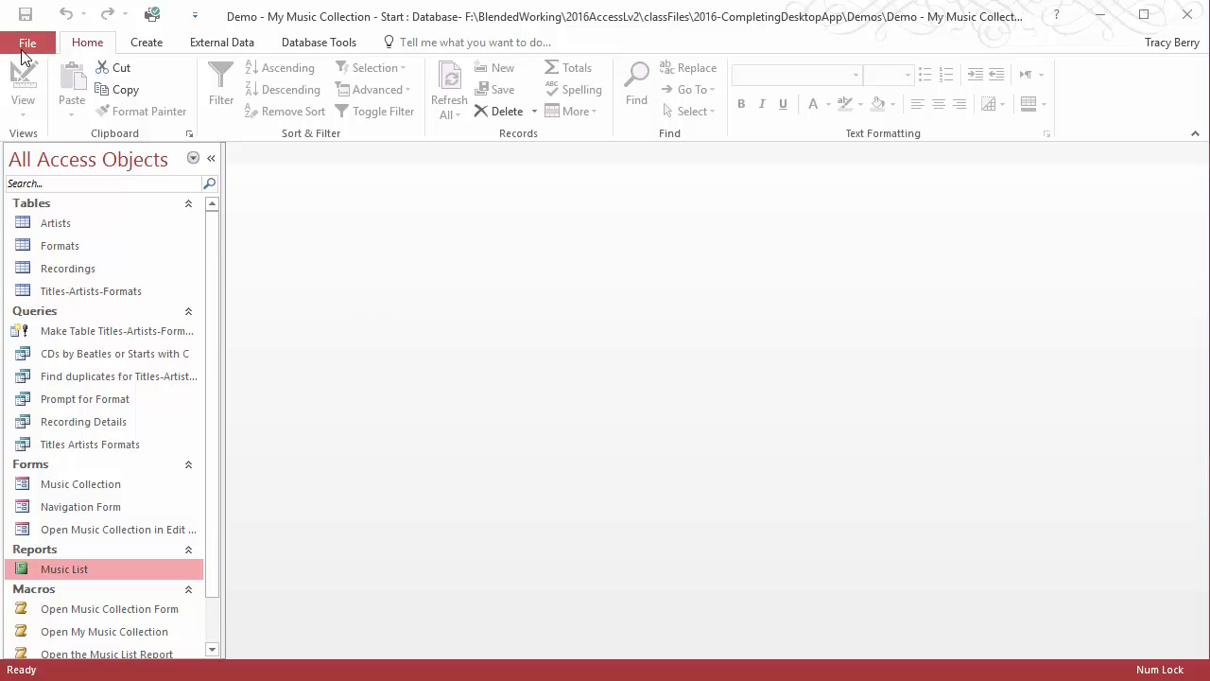
# Step: Enter 'Music Inventory' as the Application Title in the Current Database options
pyautogui.click(26, 42)
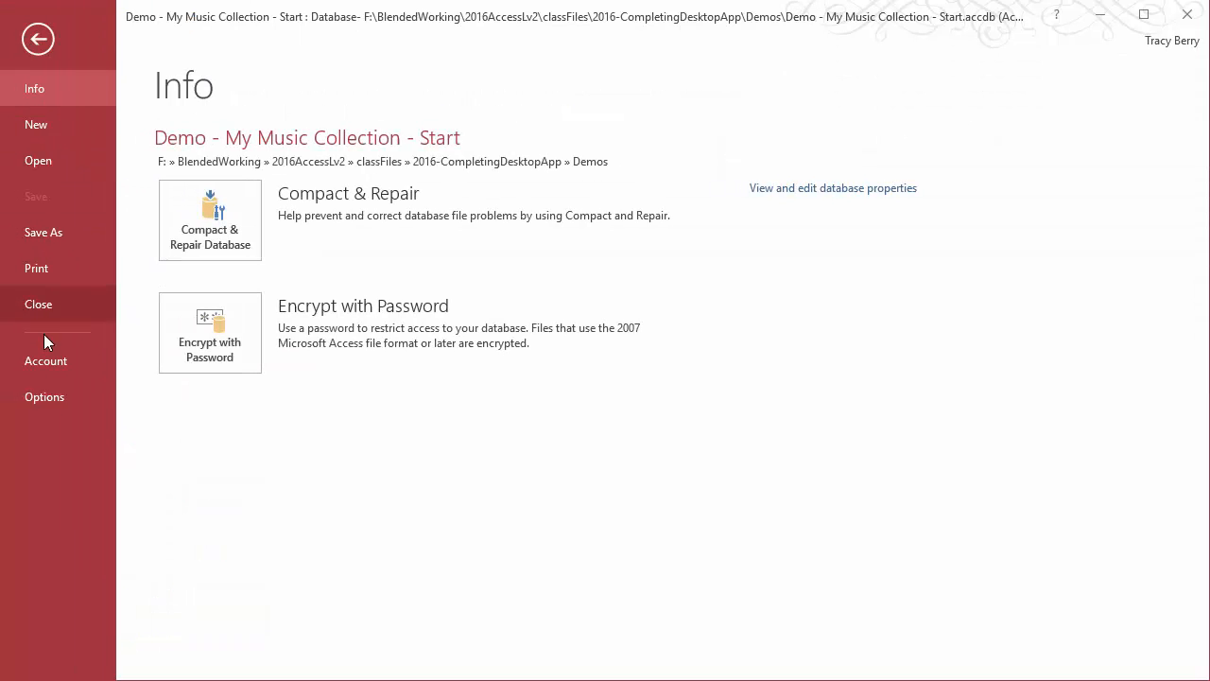
pyautogui.click(45, 397)
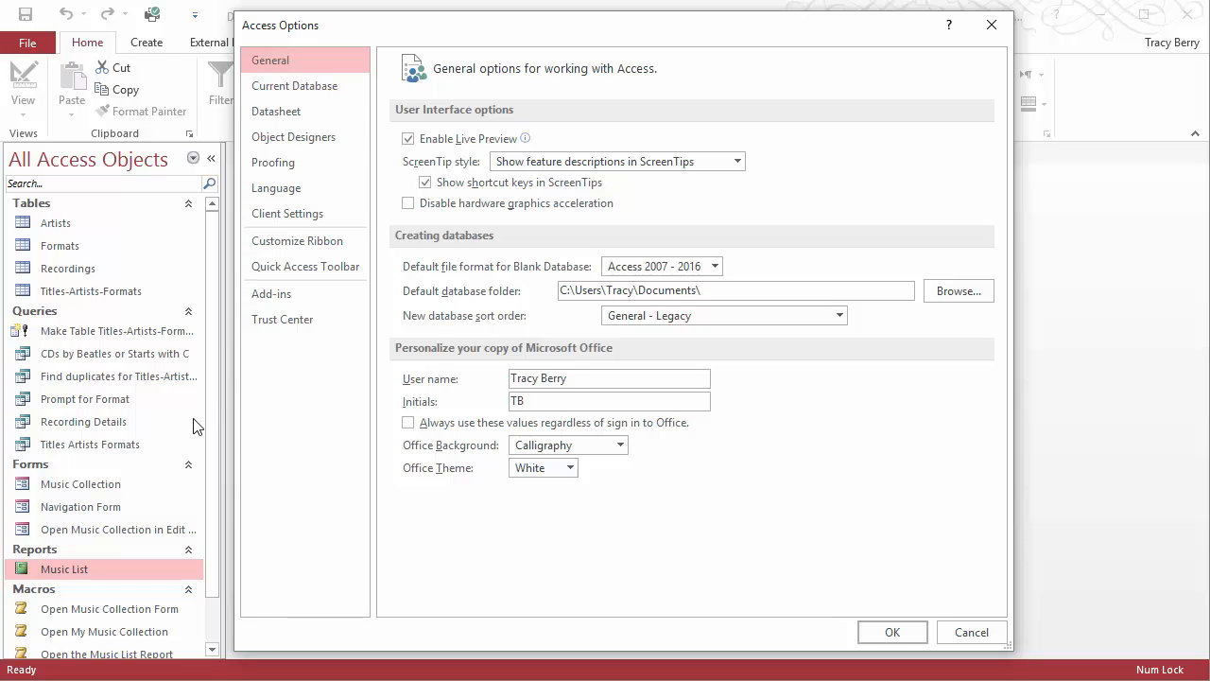
pyautogui.moveTo(366, 187)
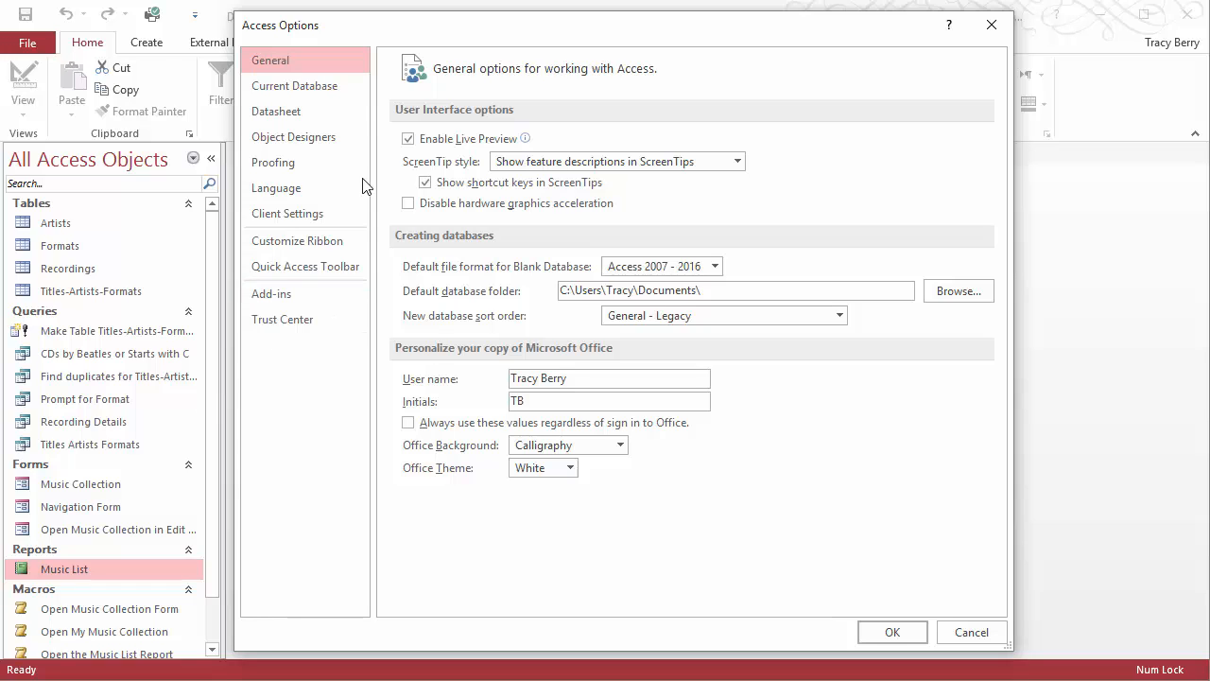
pyautogui.click(295, 86)
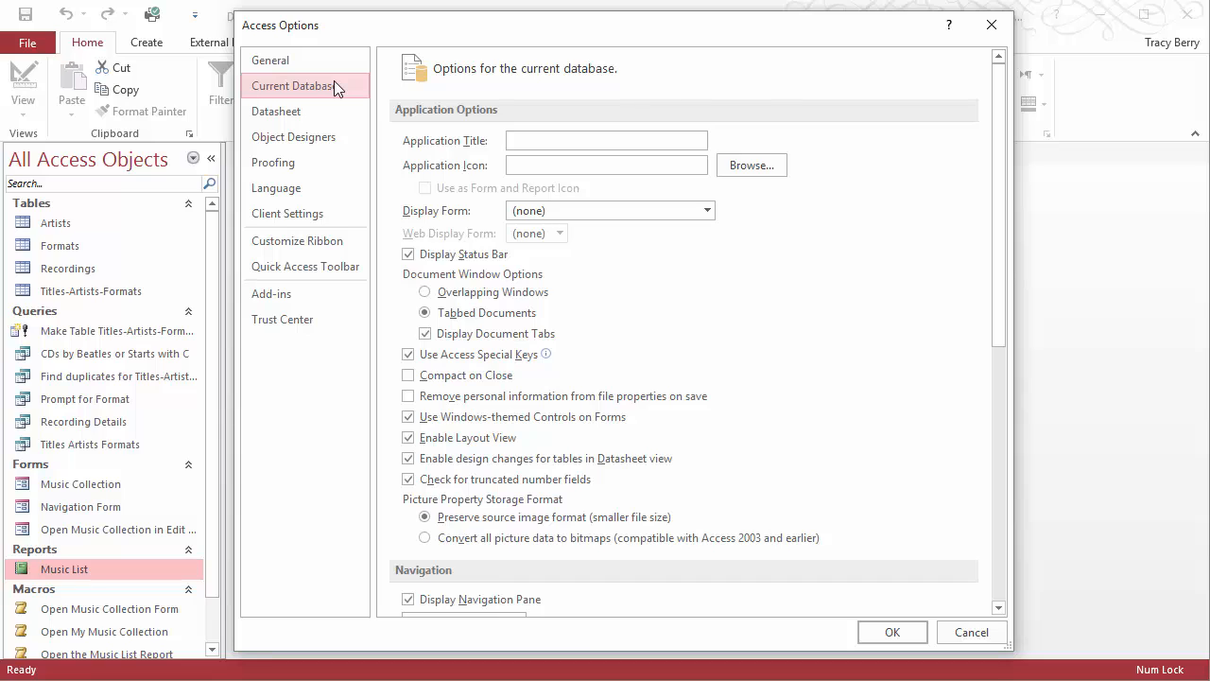
pyautogui.click(605, 140)
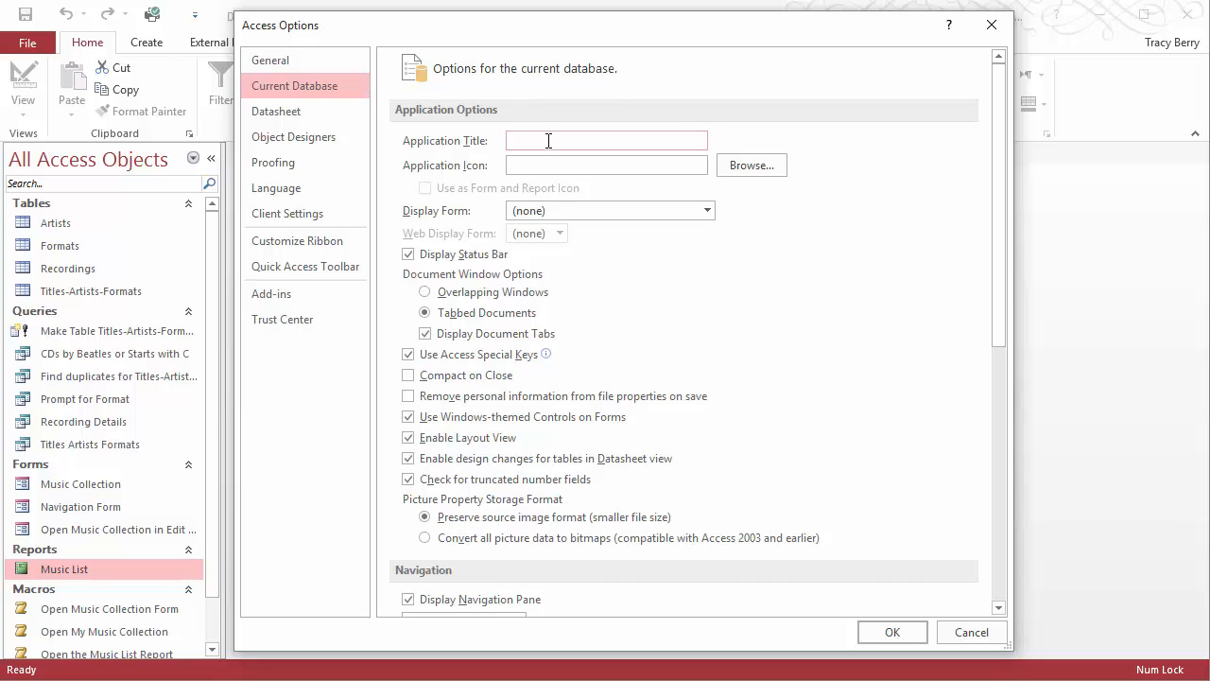
pyautogui.write('Music Inventory')
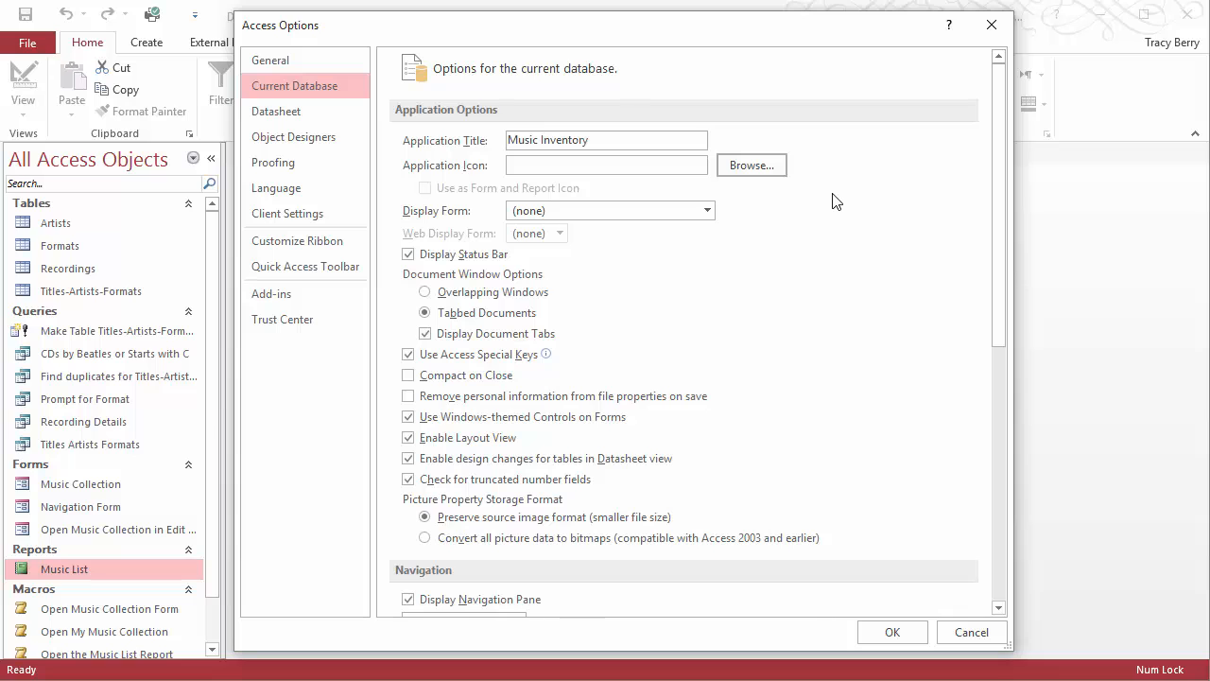
# Step: Choose Piggy Bank.ico as the application icon and set Display Form to Navigation Form
pyautogui.click(750, 165)
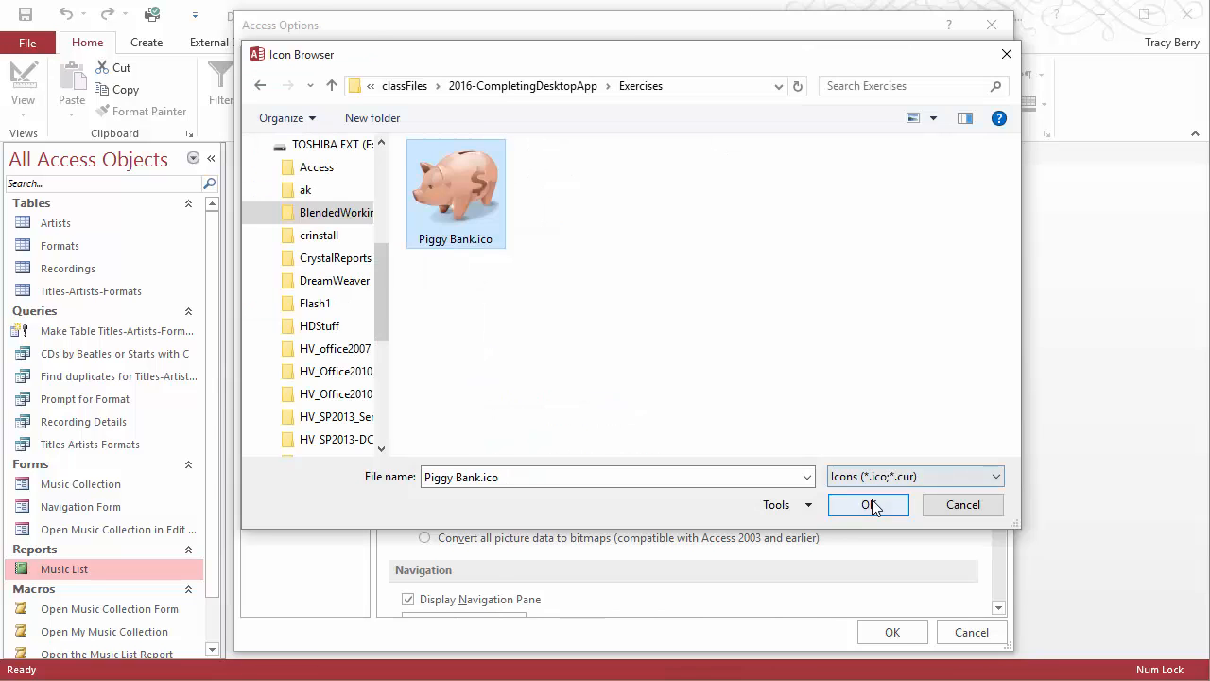
pyautogui.click(862, 503)
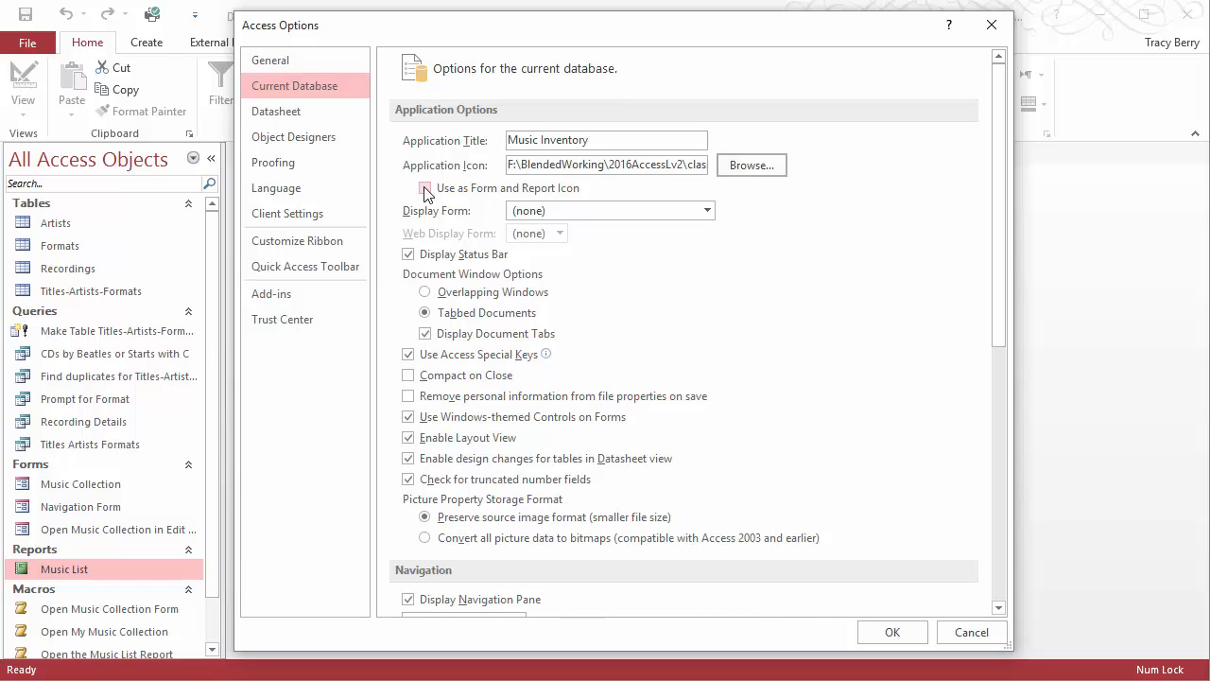
pyautogui.click(423, 187)
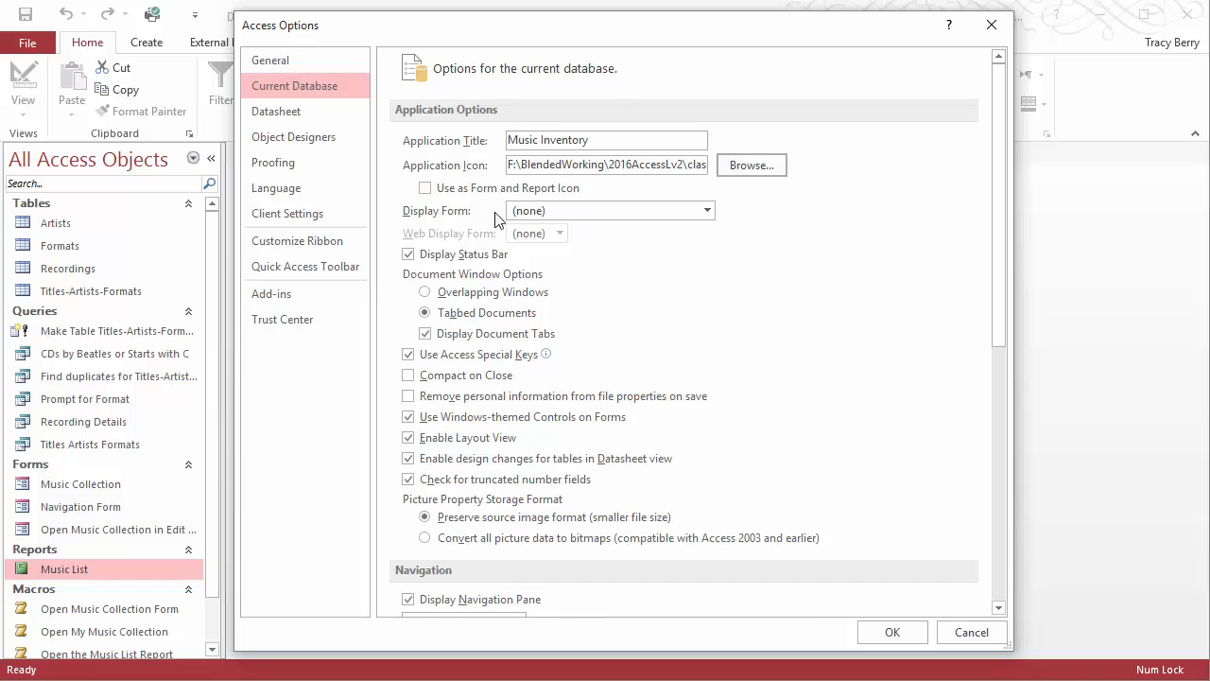
pyautogui.click(707, 210)
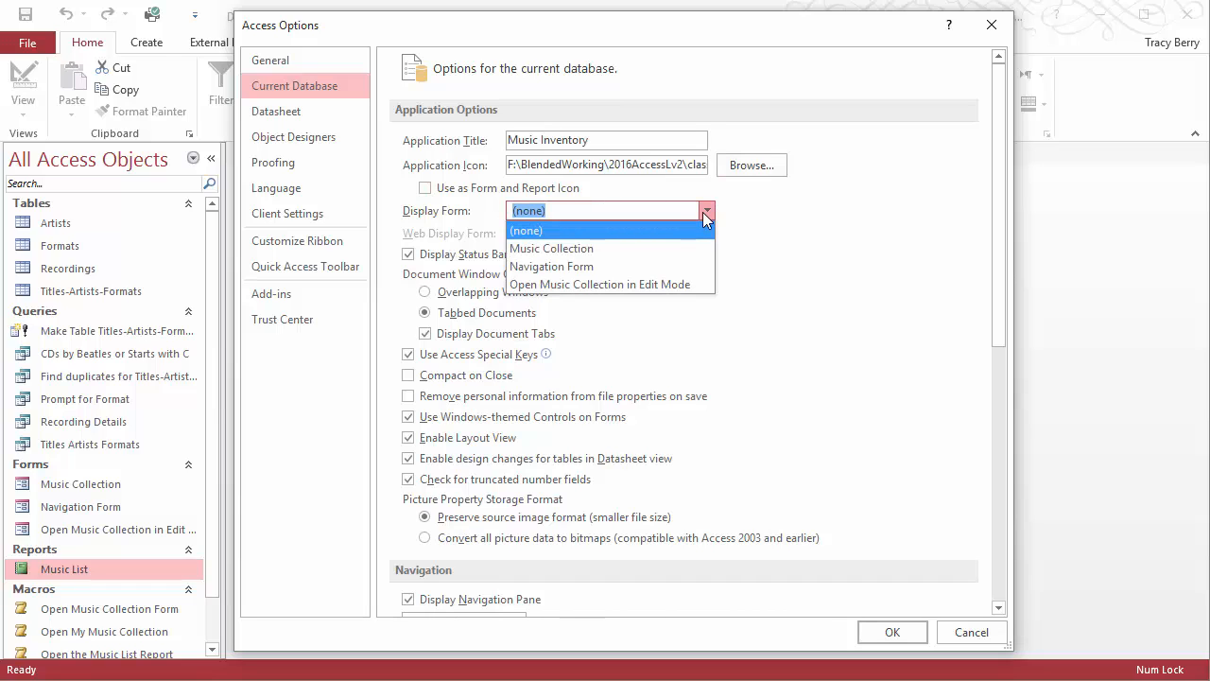
pyautogui.moveTo(552, 265)
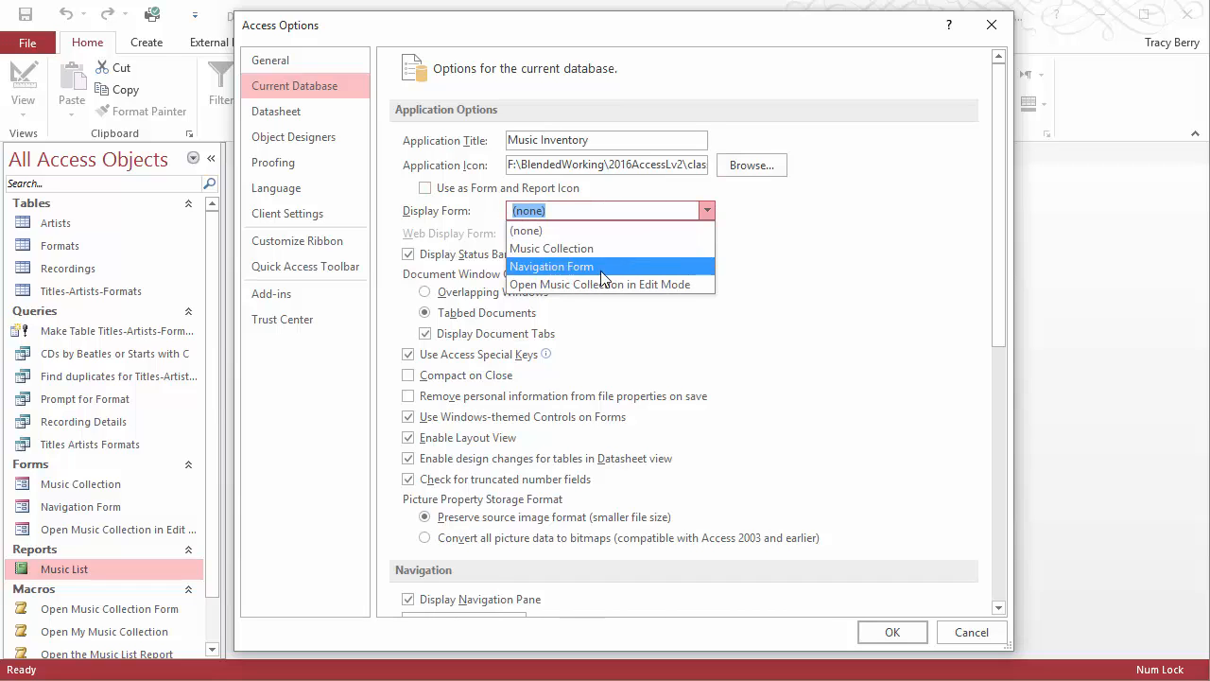
pyautogui.click(552, 264)
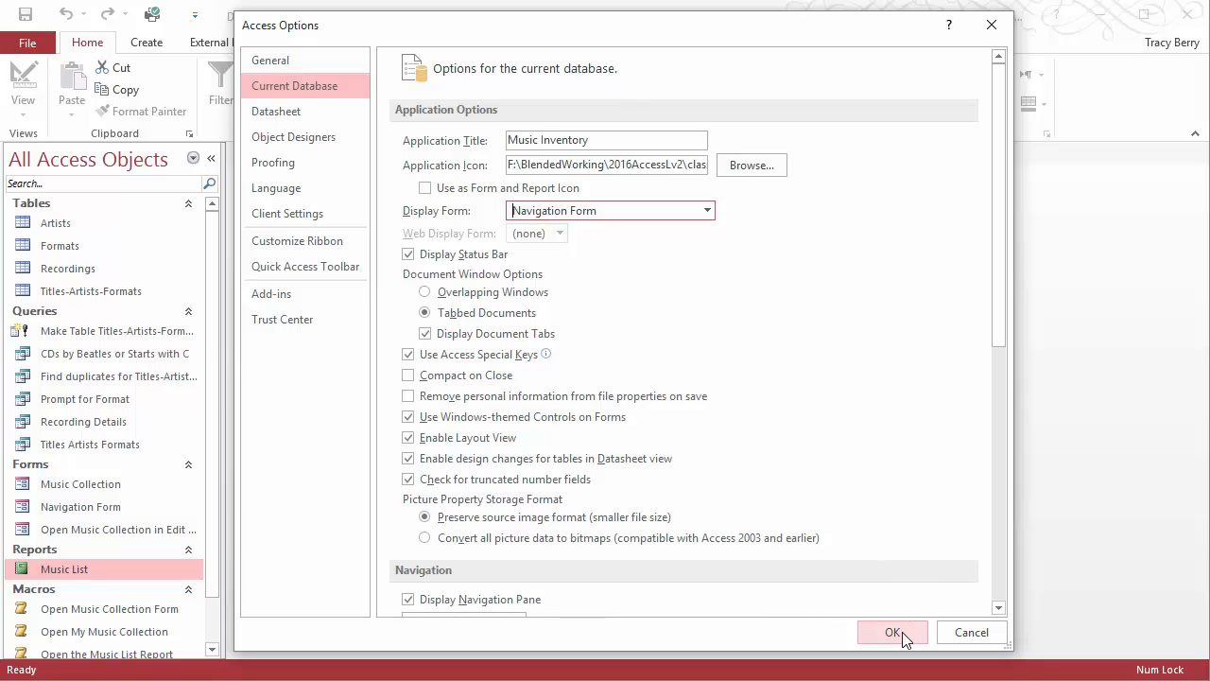
# Step: Confirm the Access Options and restart message, then go to File > Open's recent databases
pyautogui.click(893, 631)
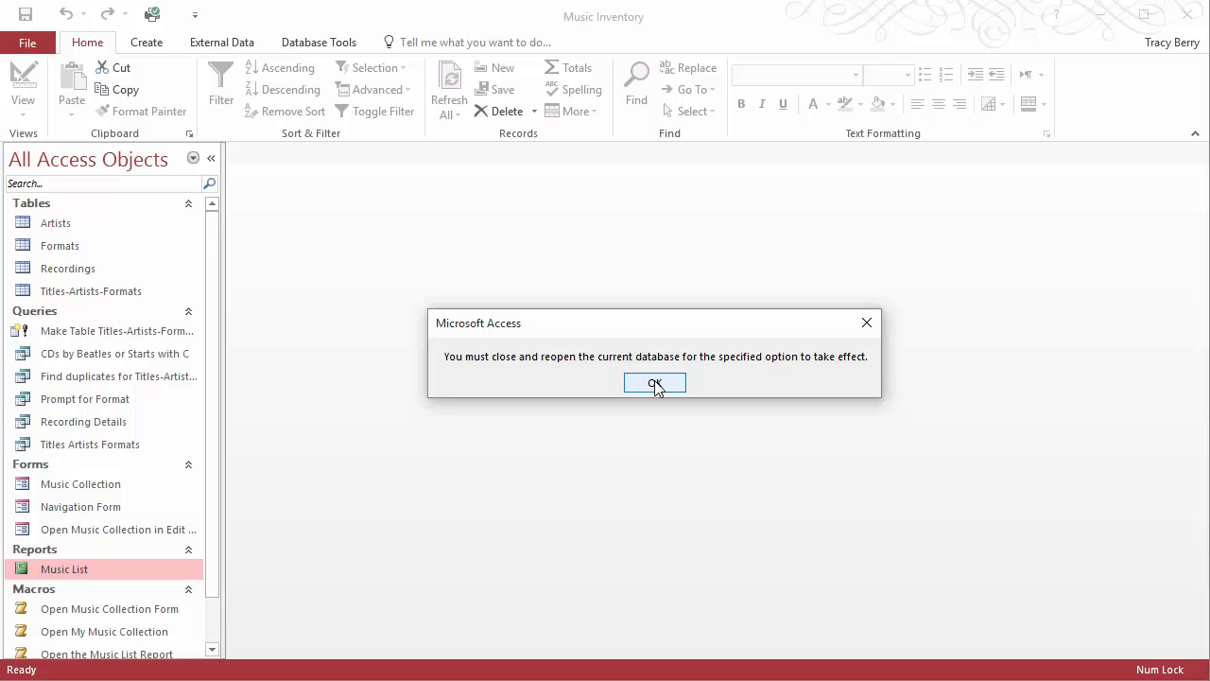
pyautogui.click(654, 382)
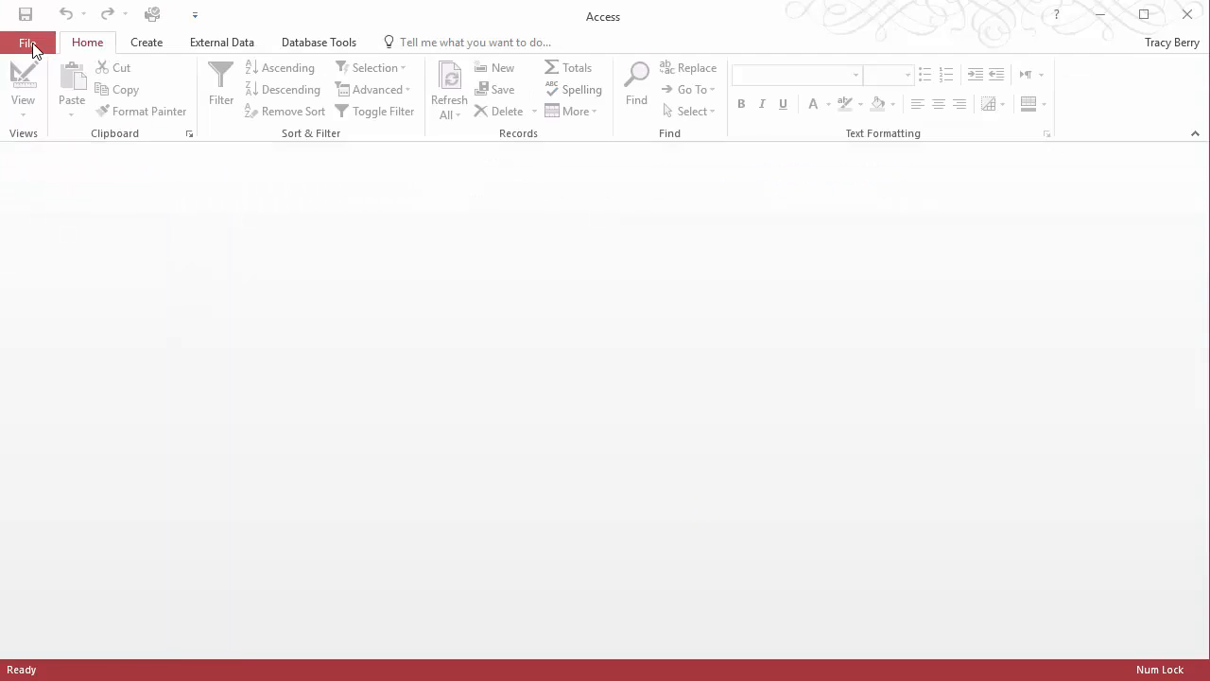
pyautogui.click(28, 42)
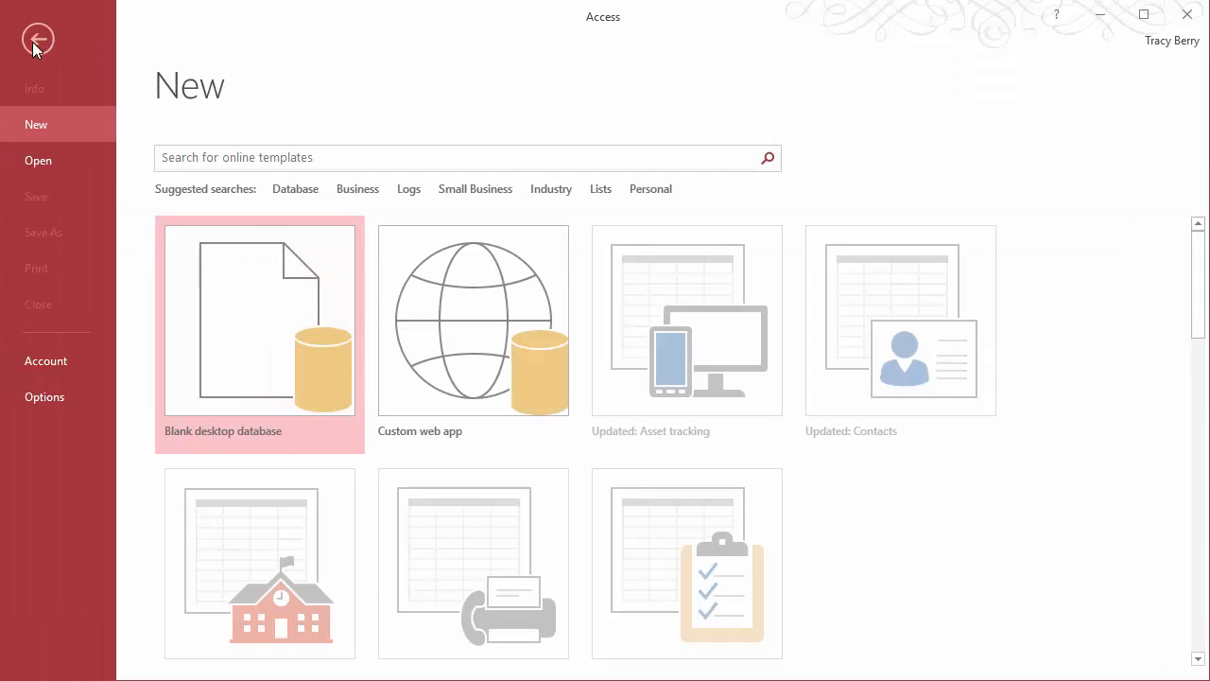
pyautogui.click(37, 159)
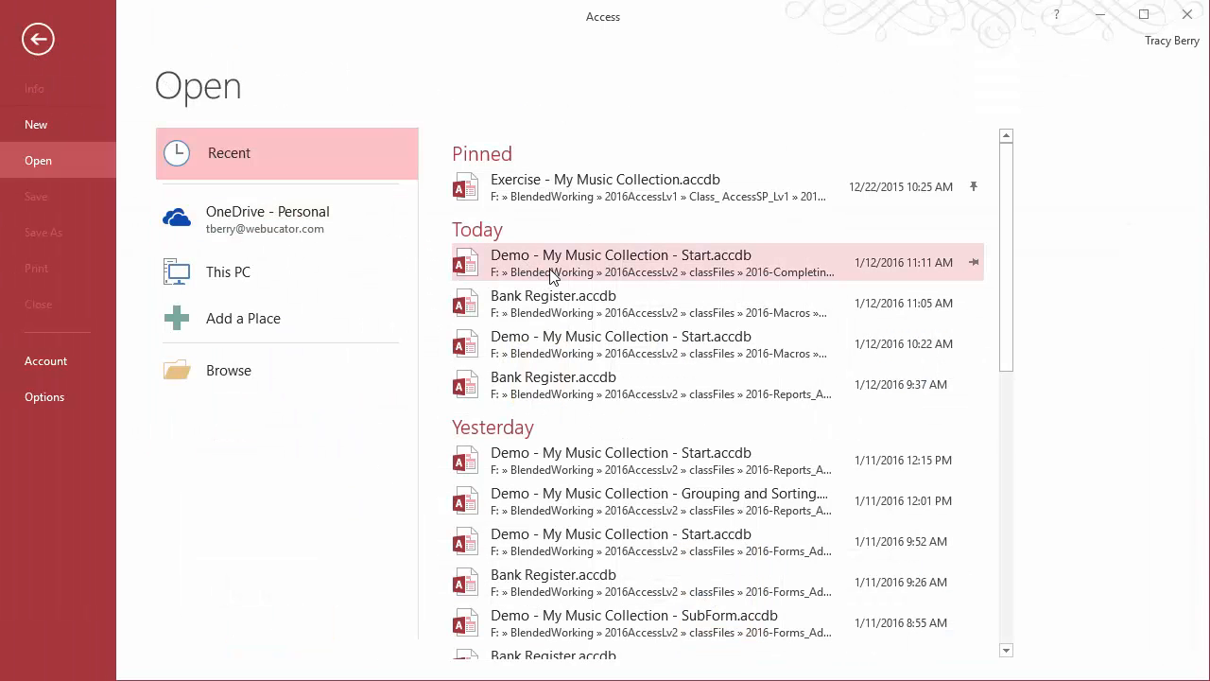
pyautogui.moveTo(552, 274)
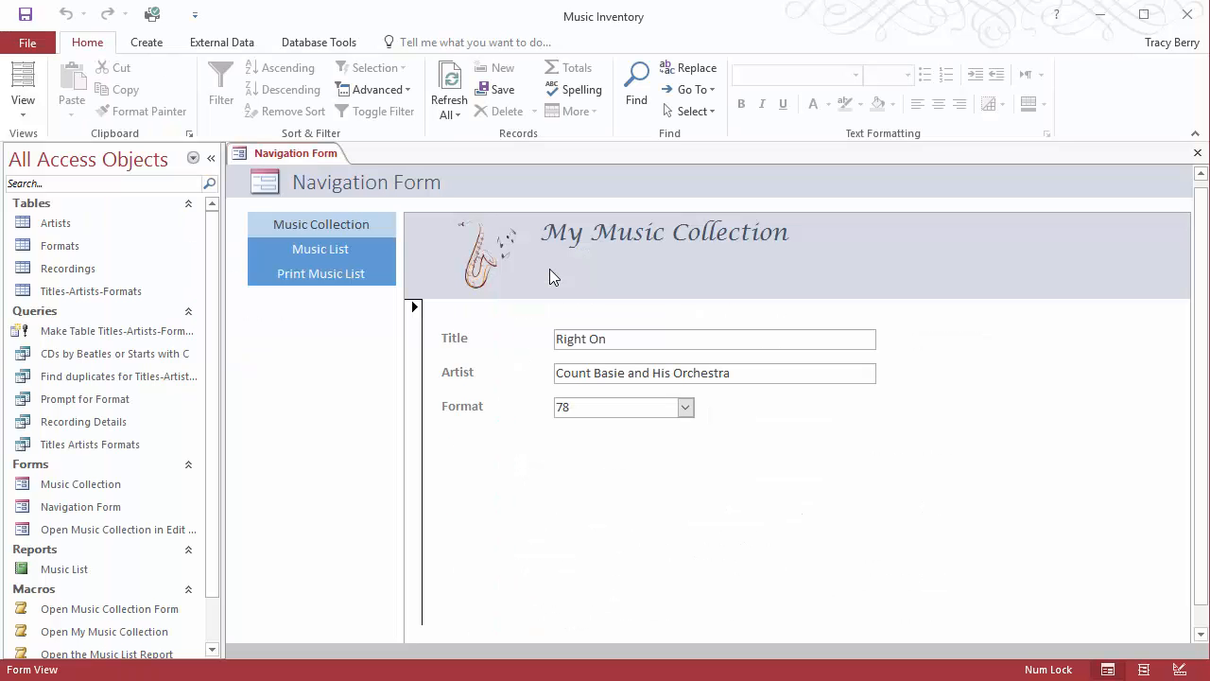
pyautogui.click(320, 250)
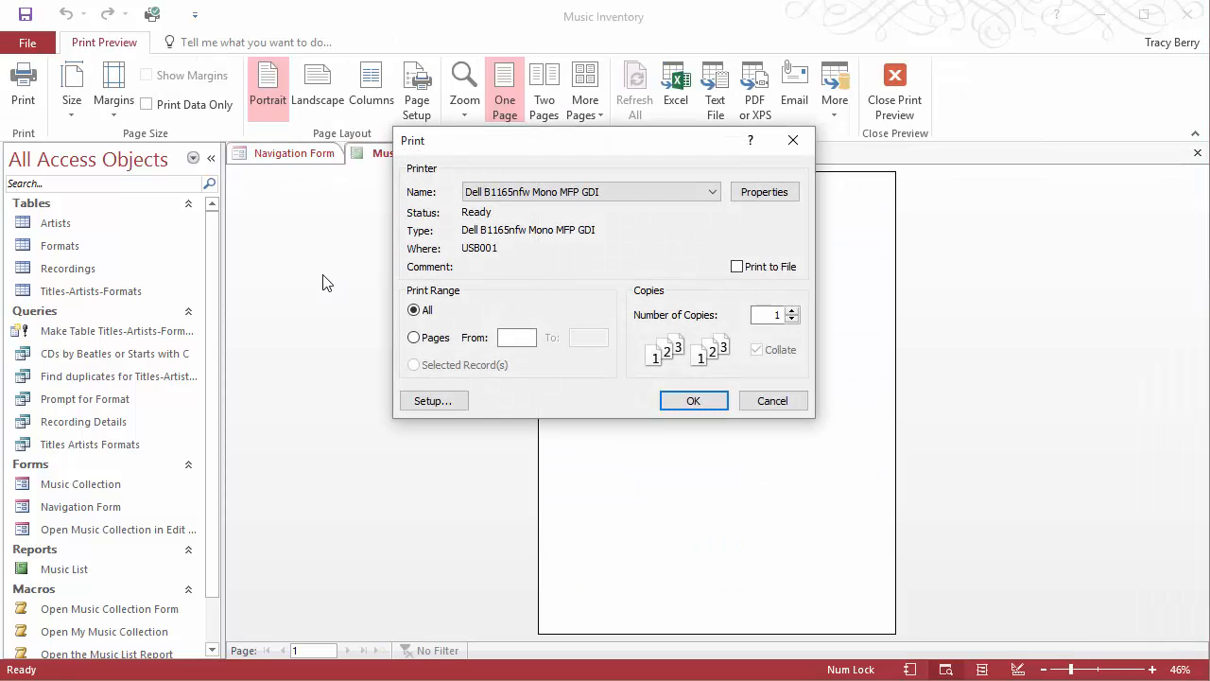
pyautogui.click(692, 400)
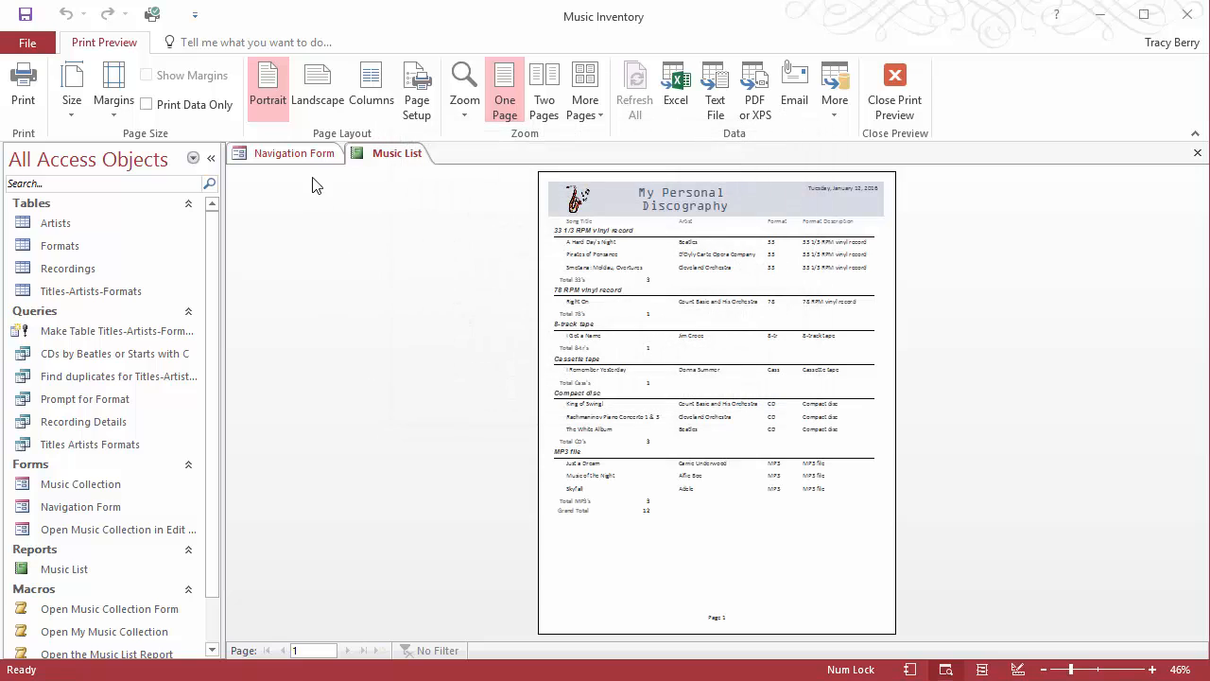
pyautogui.click(894, 85)
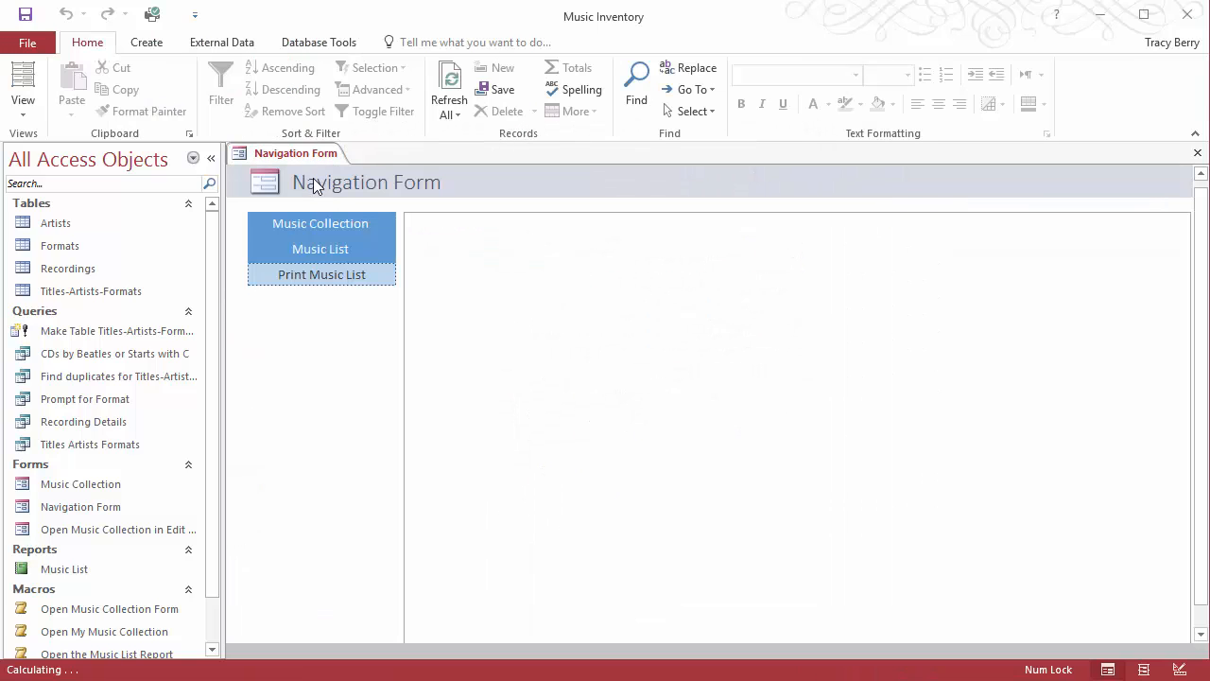
pyautogui.click(320, 223)
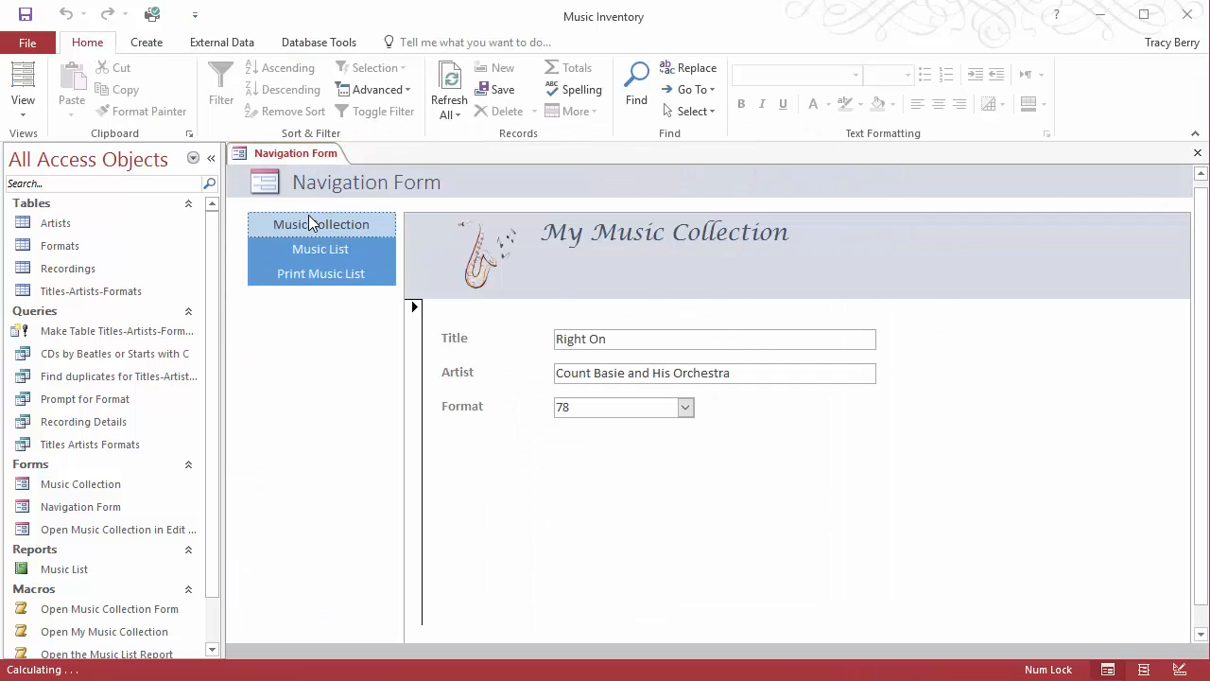